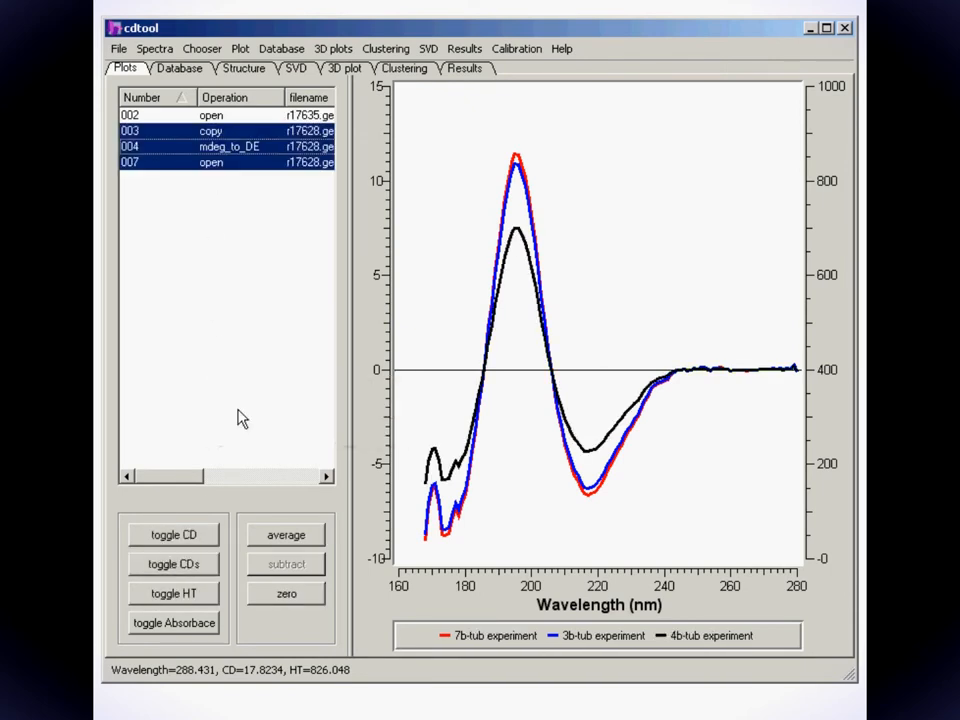
Add row 002 to the selection and plot only the 2csa standard spectrum
click(220, 120)
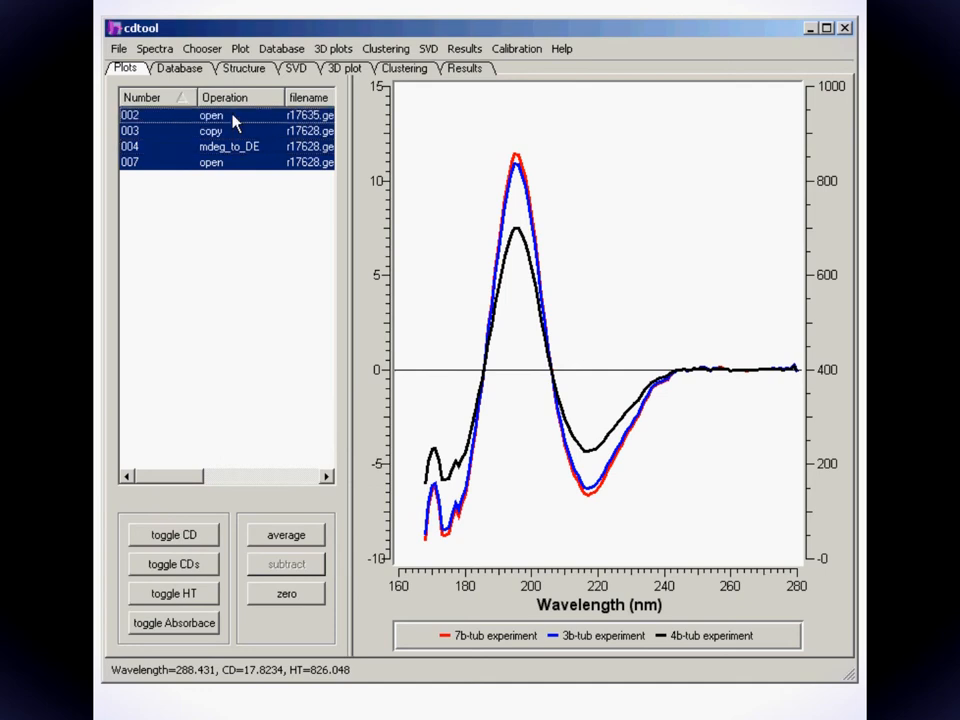
mouse_move(228, 537)
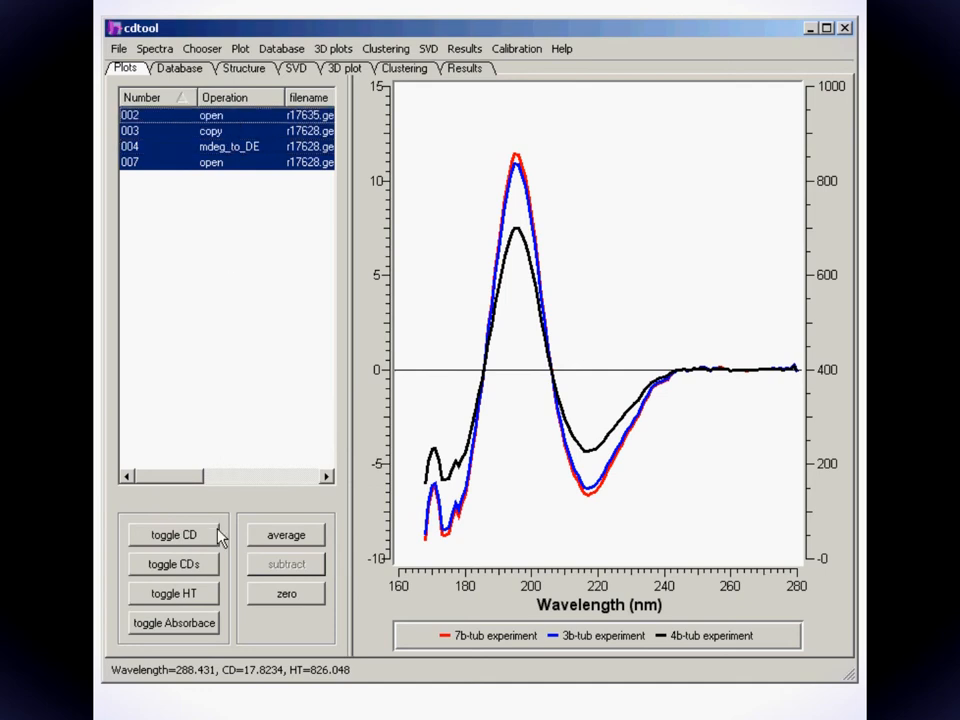
click(173, 565)
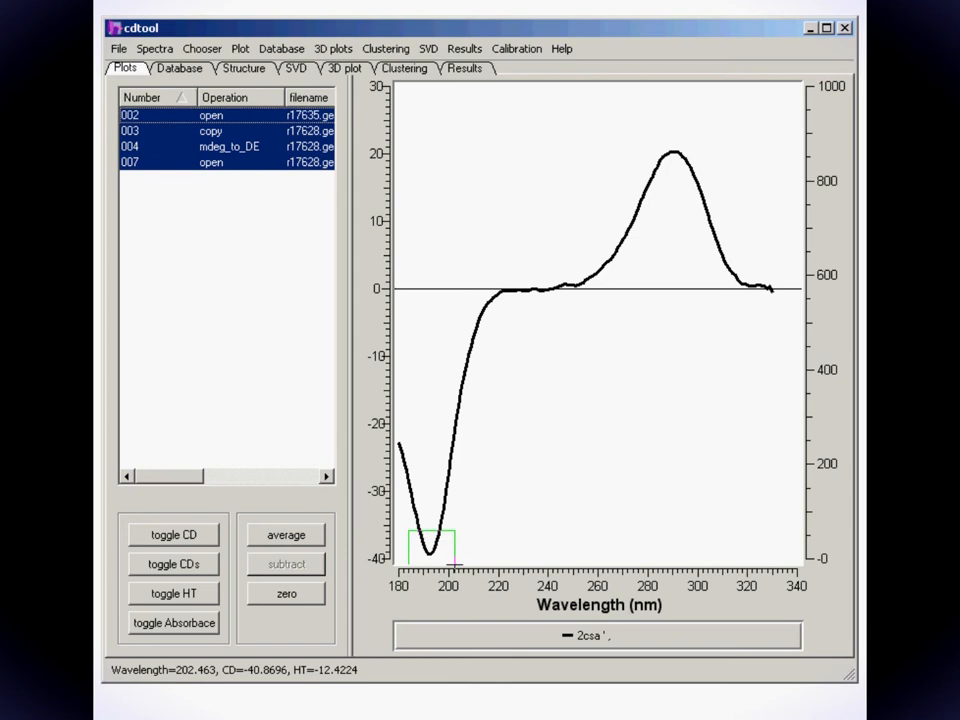
drag(410, 525, 450, 565)
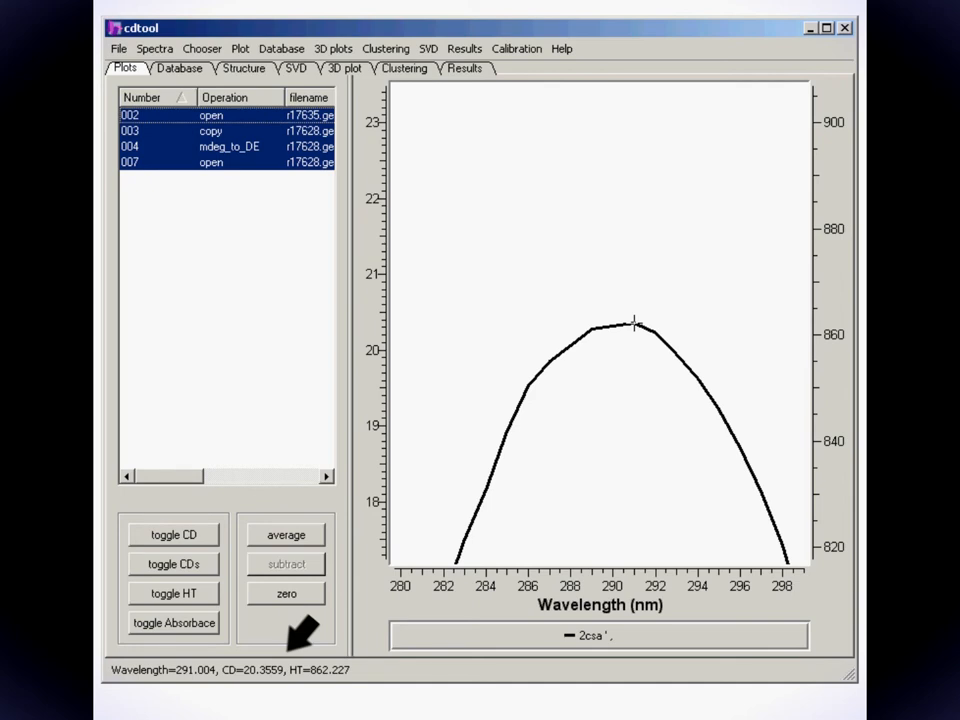
mouse_move(541, 226)
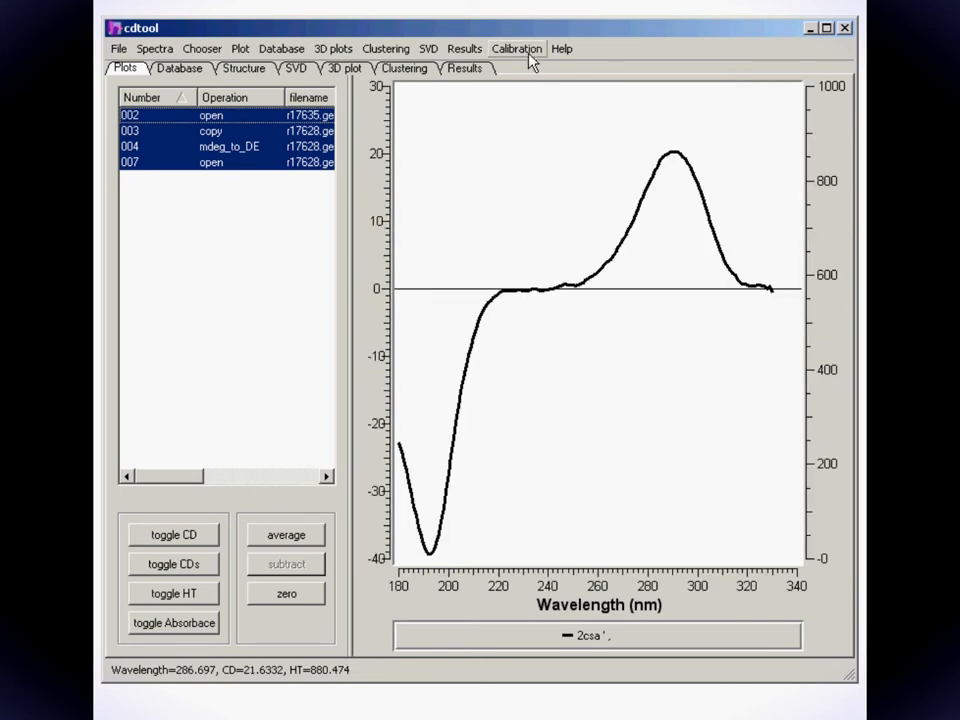
mouse_move(251, 289)
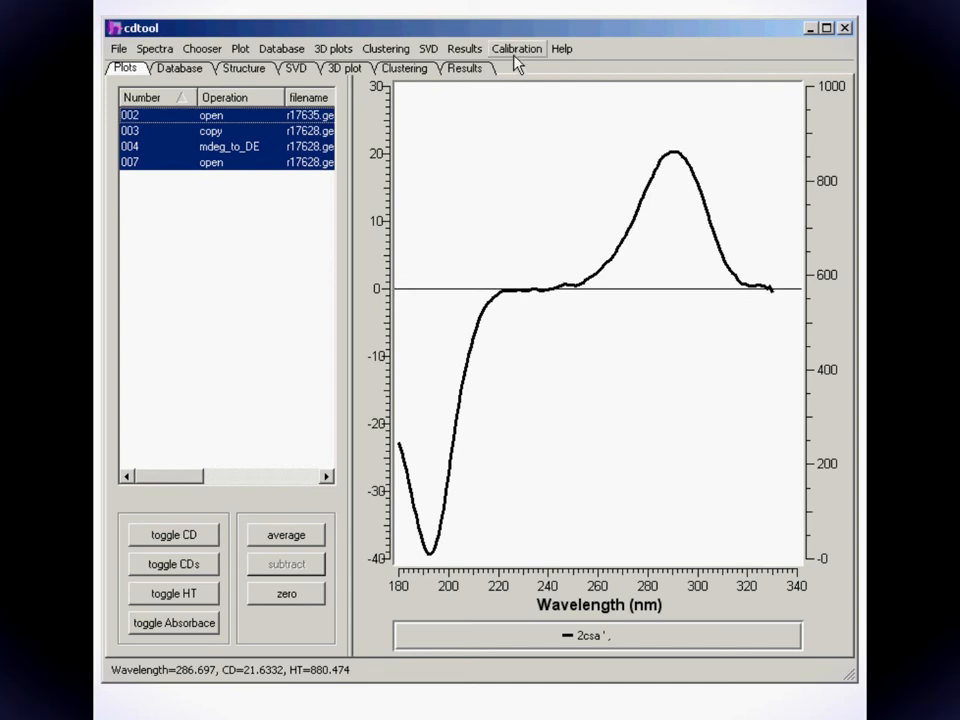
Calculate a new calibration curve: experimental -39.3/20.4 against theoretical -37.6/18.8 at 192 and 290 nm
click(516, 47)
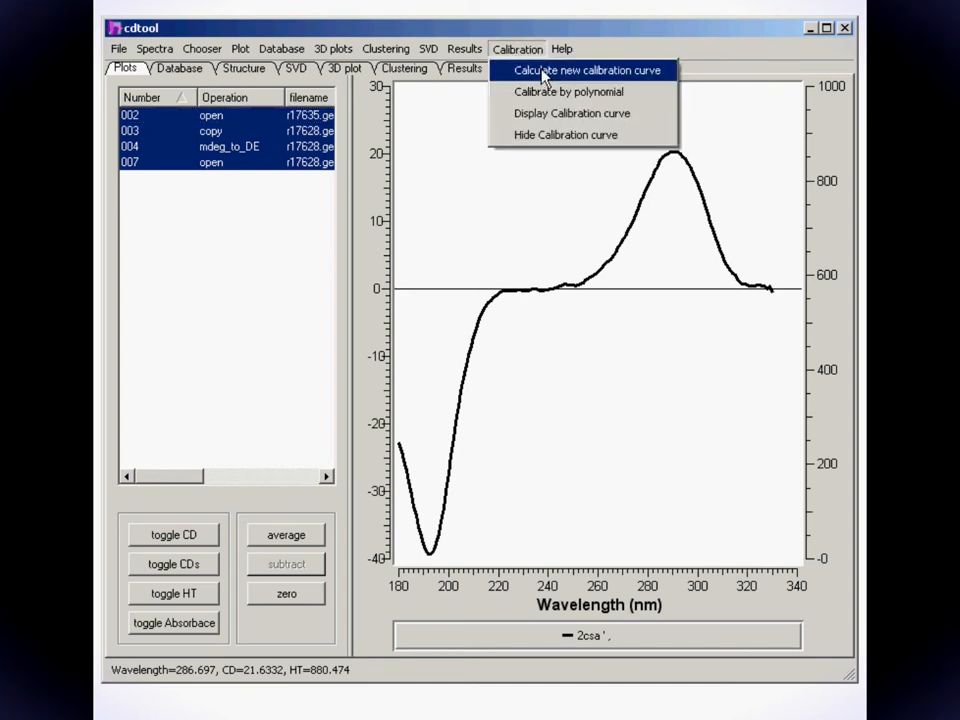
click(583, 70)
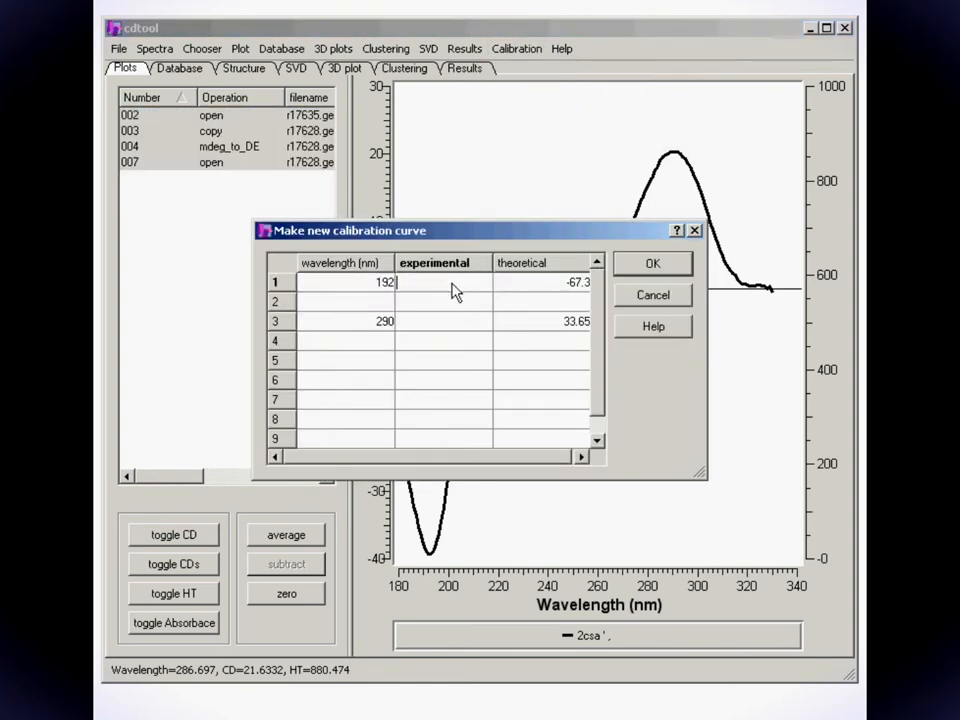
text(-39.3)
click(443, 321)
text(20.4)
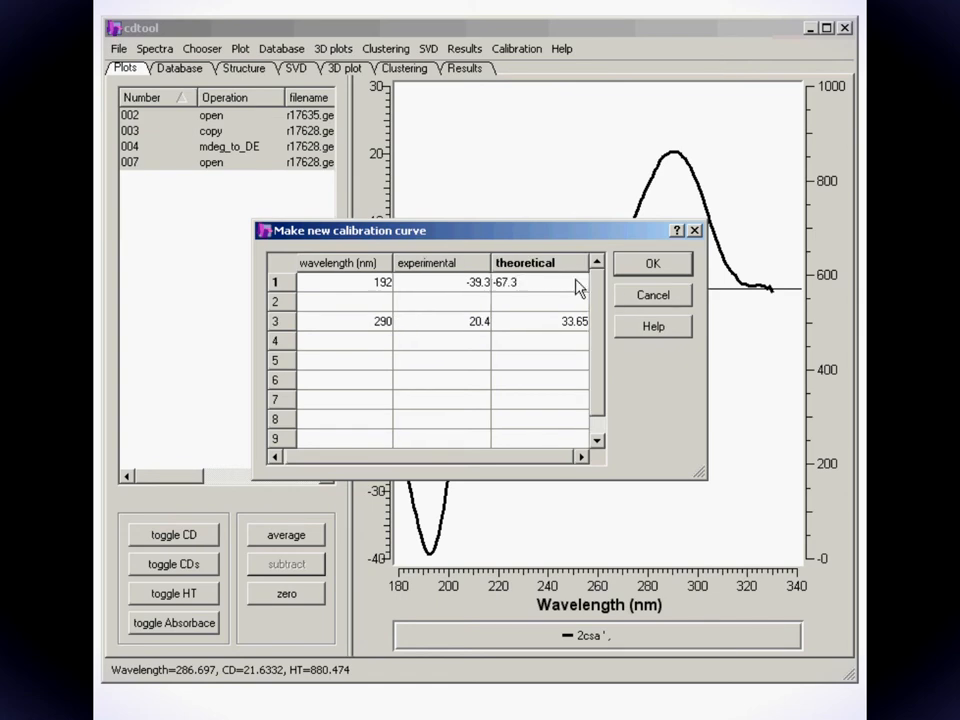
text(-37.6)
click(540, 321)
text(18.8)
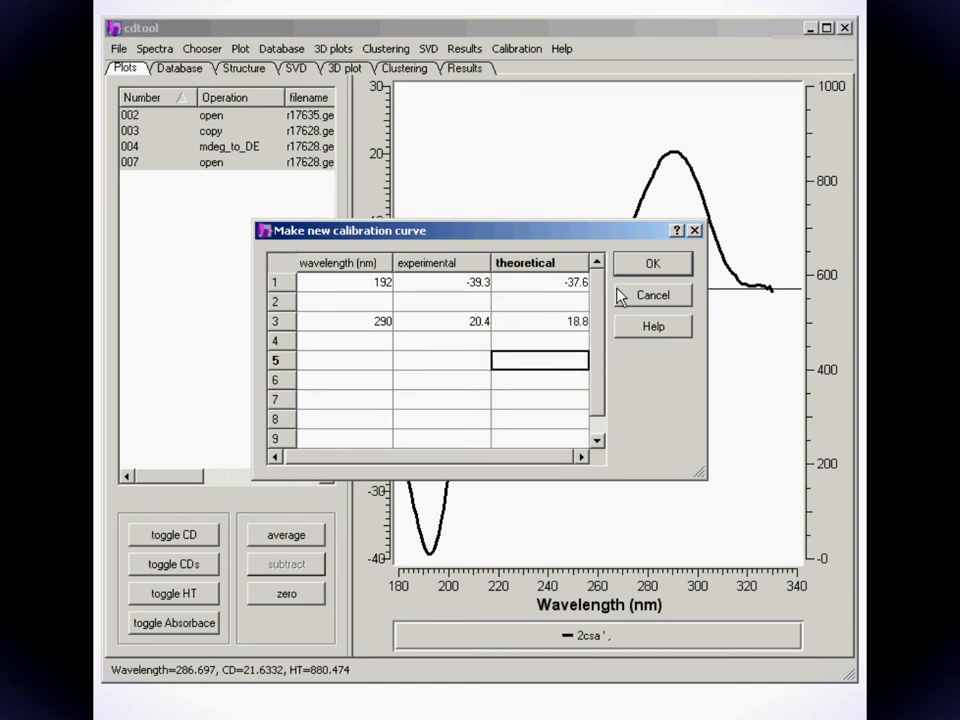
click(516, 48)
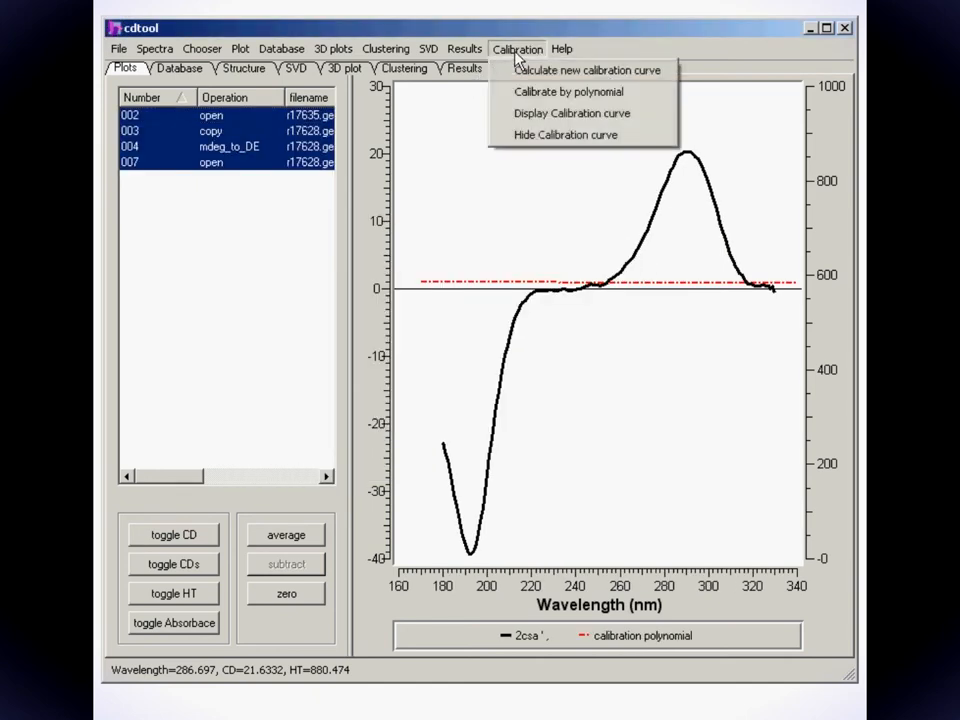
Hide the calibration curve, then select the 7b-tub spectrum (row 007) and calibrate it
click(565, 134)
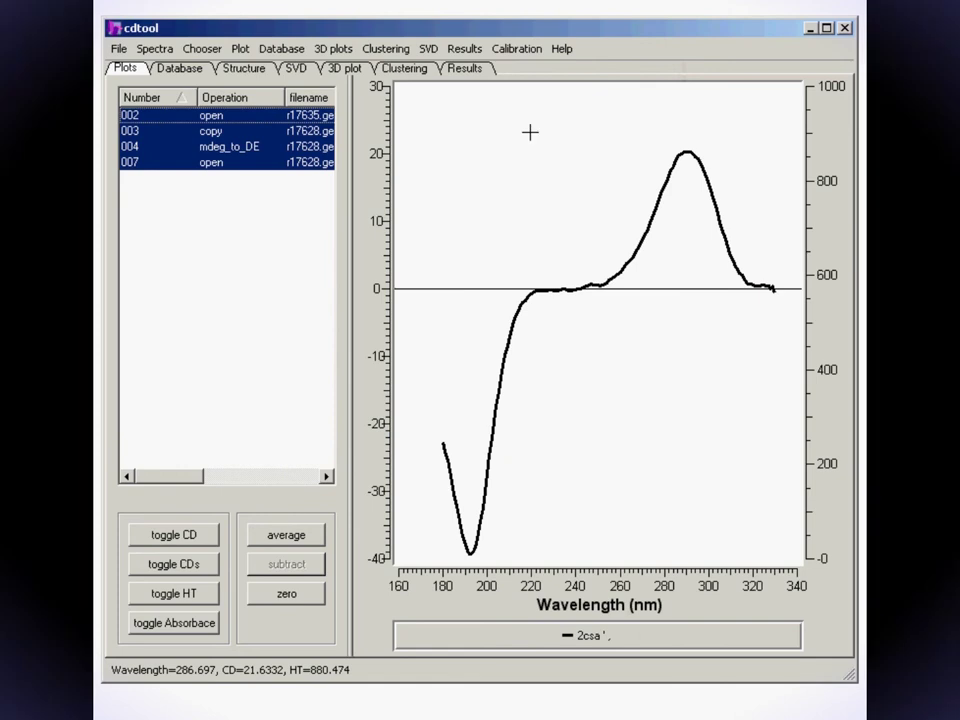
mouse_move(246, 227)
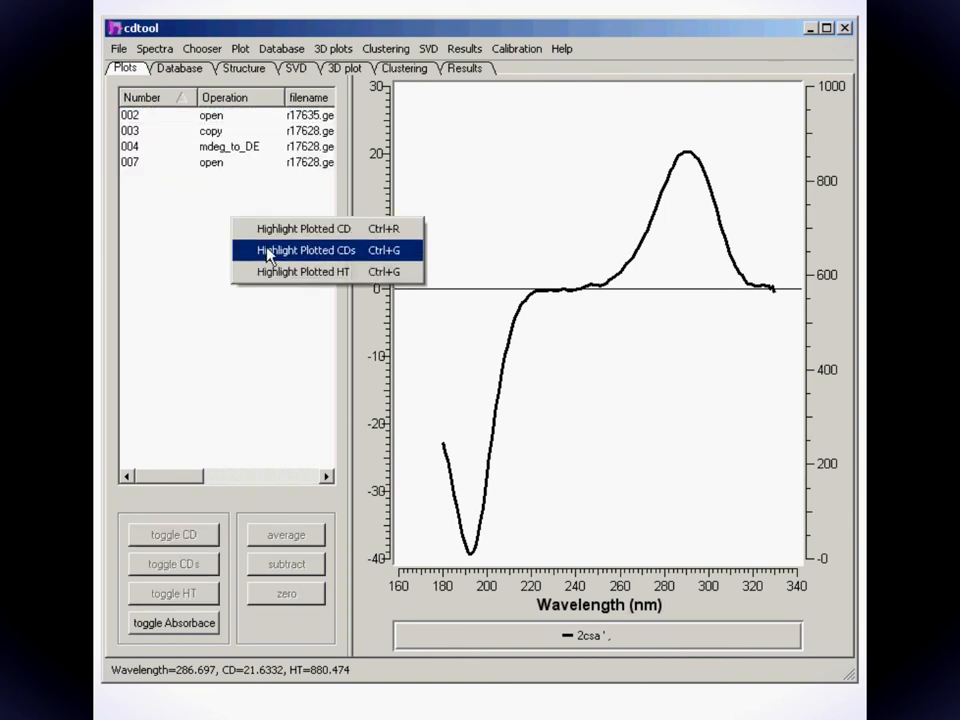
click(305, 250)
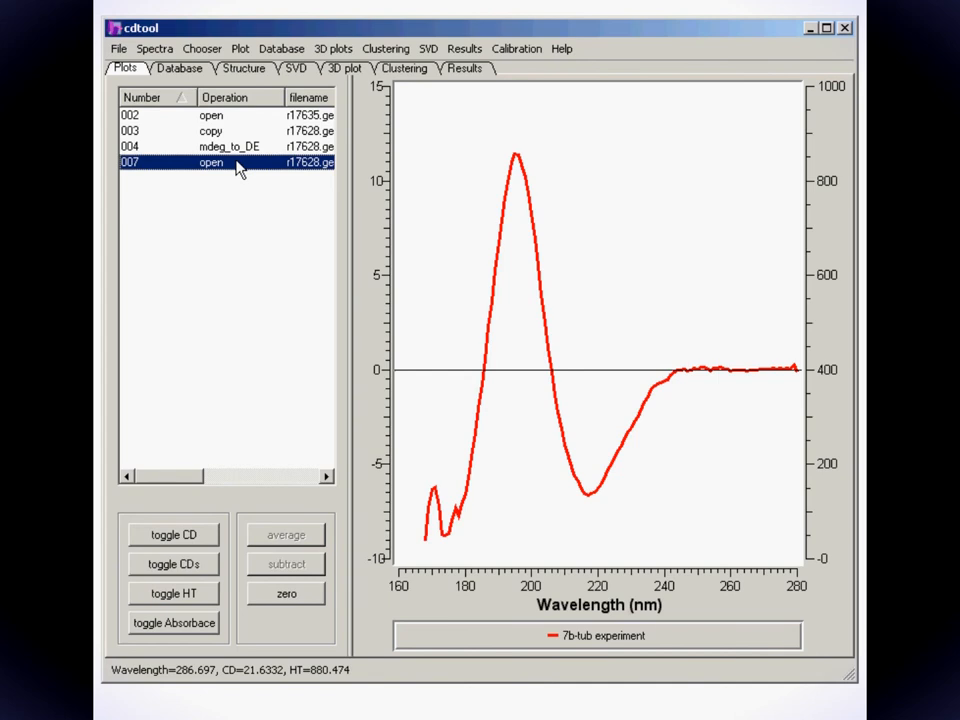
click(515, 48)
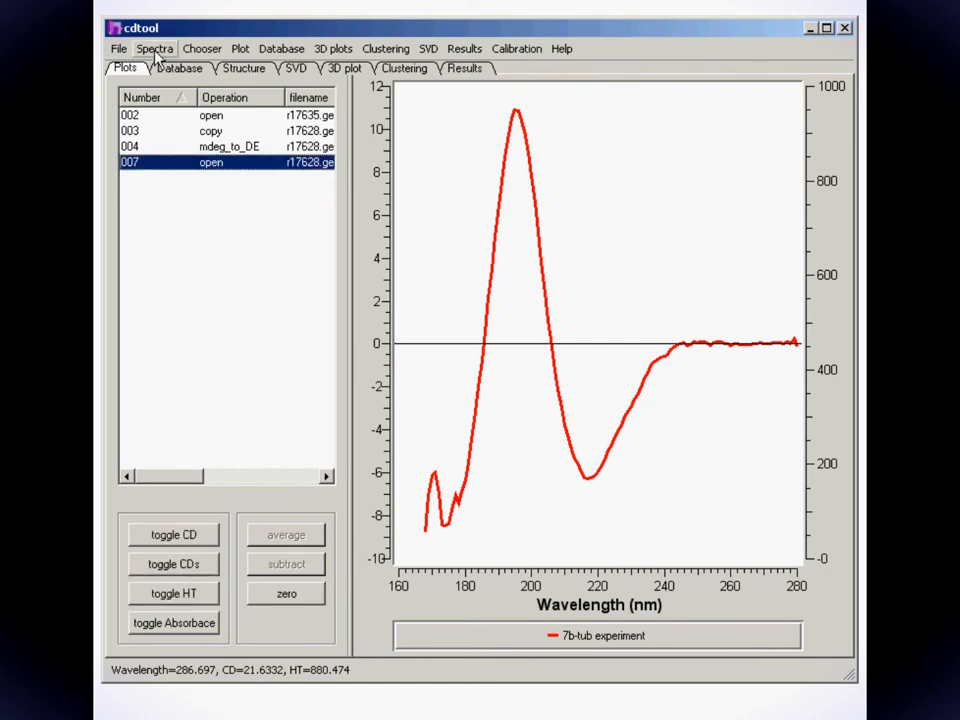
Scale 7b-tub to delta epsilon with concentration 7.8, pathlength 0.00063 and MRW 111.7
click(152, 48)
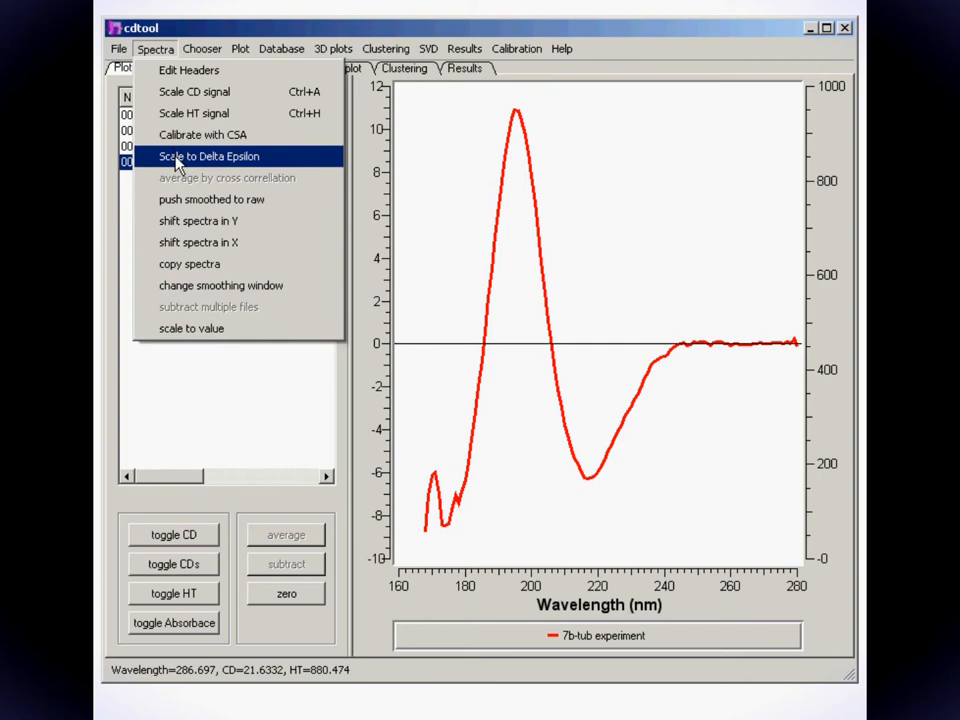
click(208, 156)
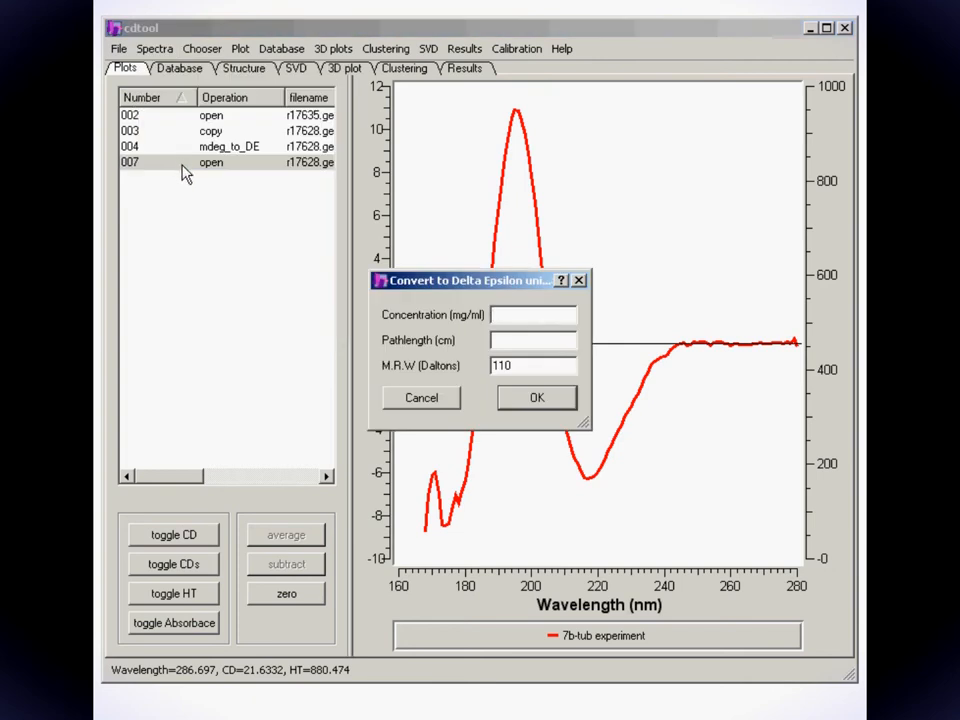
text(7.8)
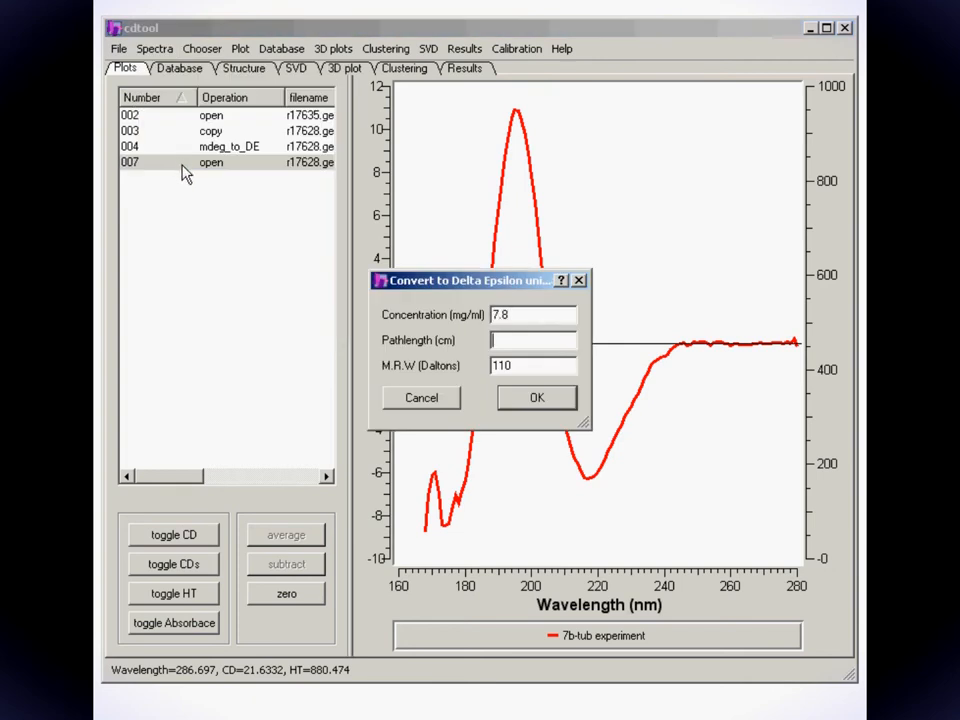
text(0.00063)
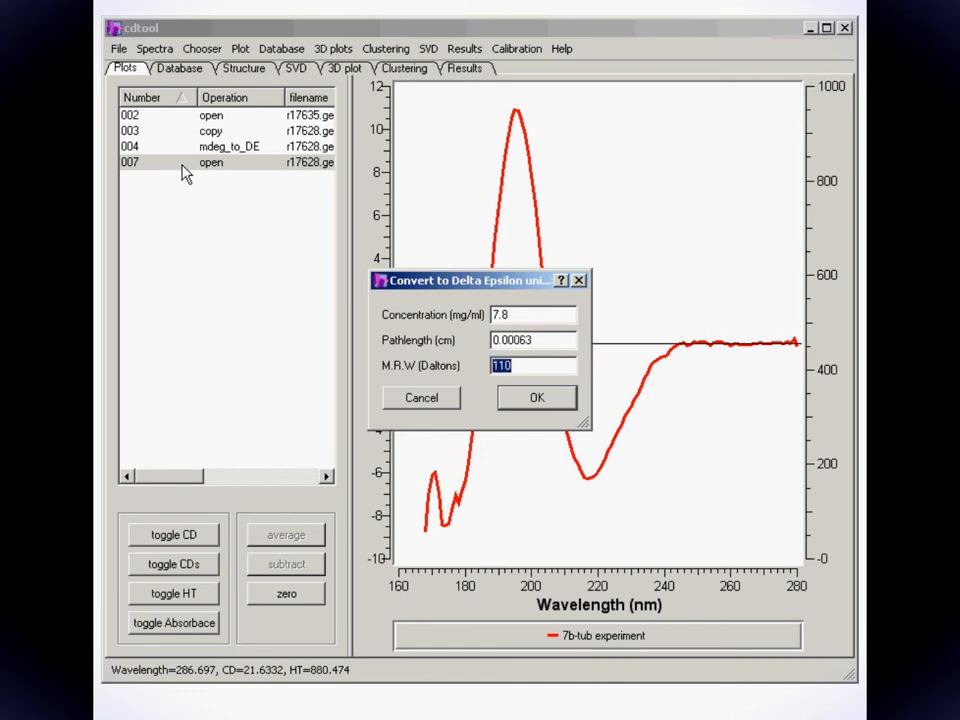
text(111.7)
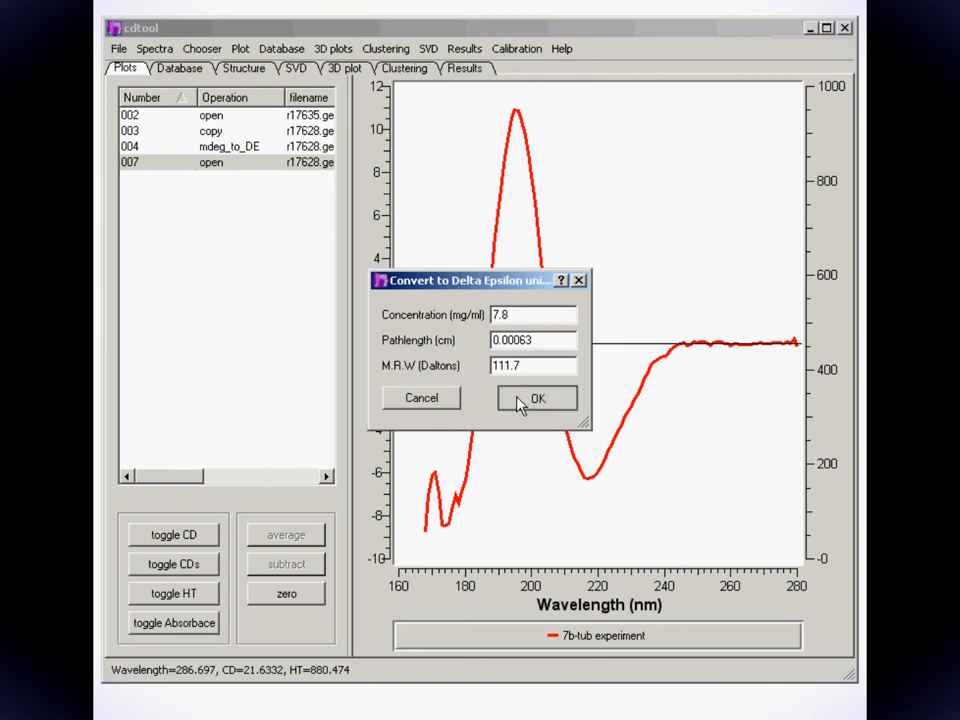
click(537, 398)
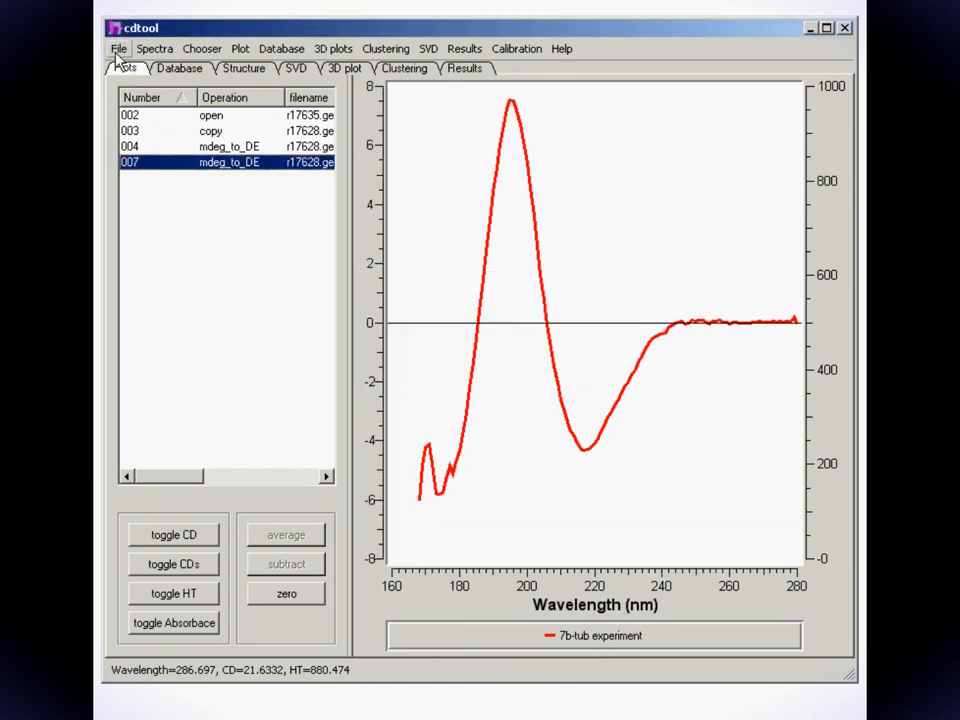
View the converted 7b-tub spectrum's header to confirm delta epsilon units, then close it
right_click(160, 163)
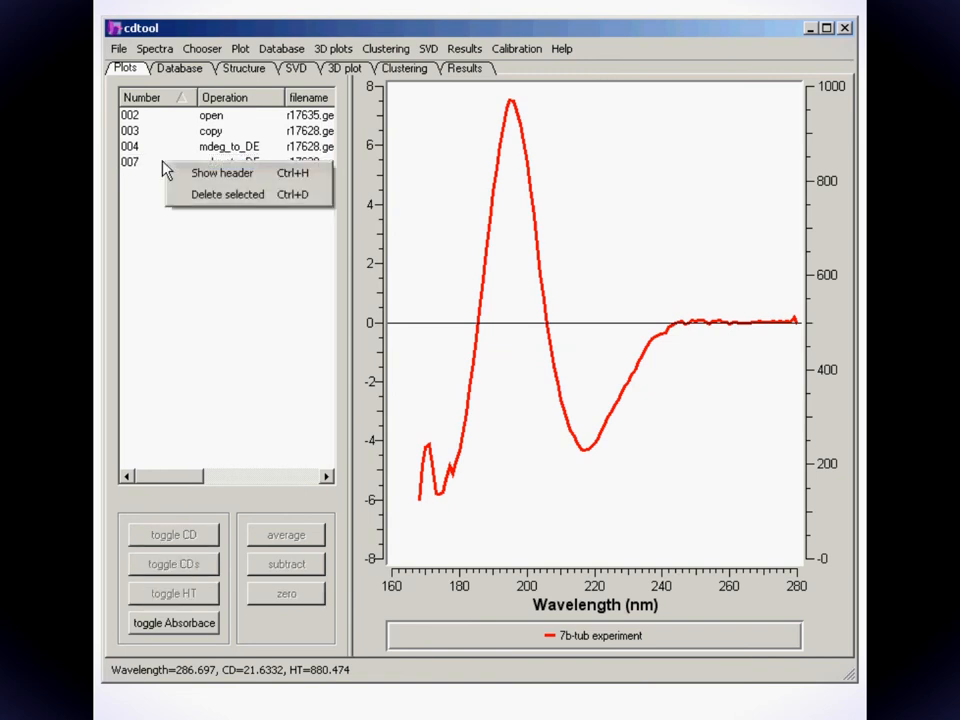
click(221, 173)
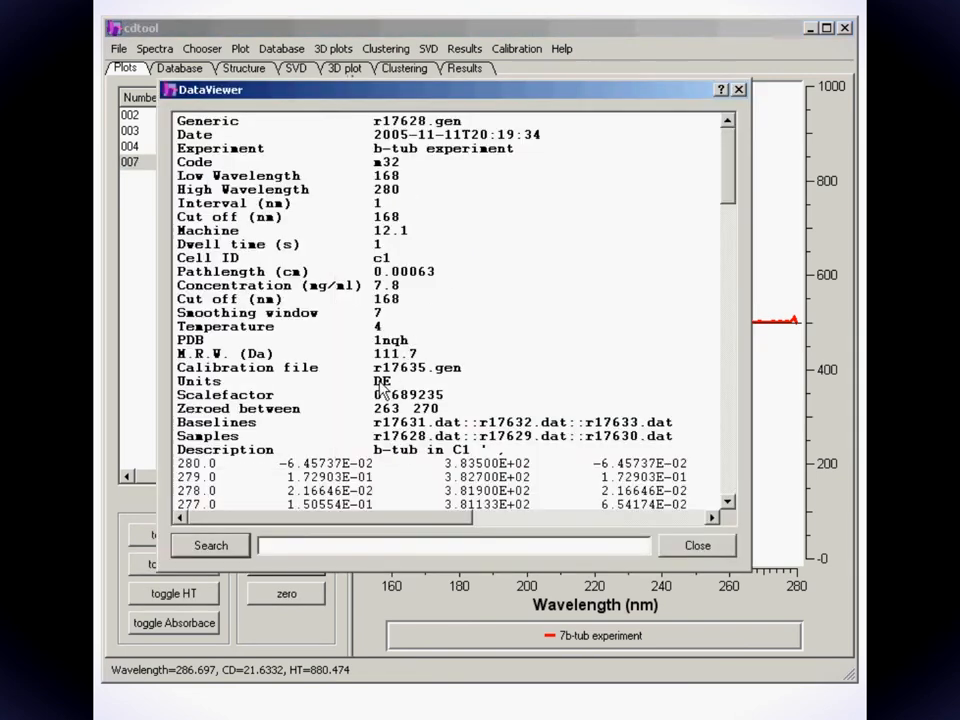
click(696, 545)
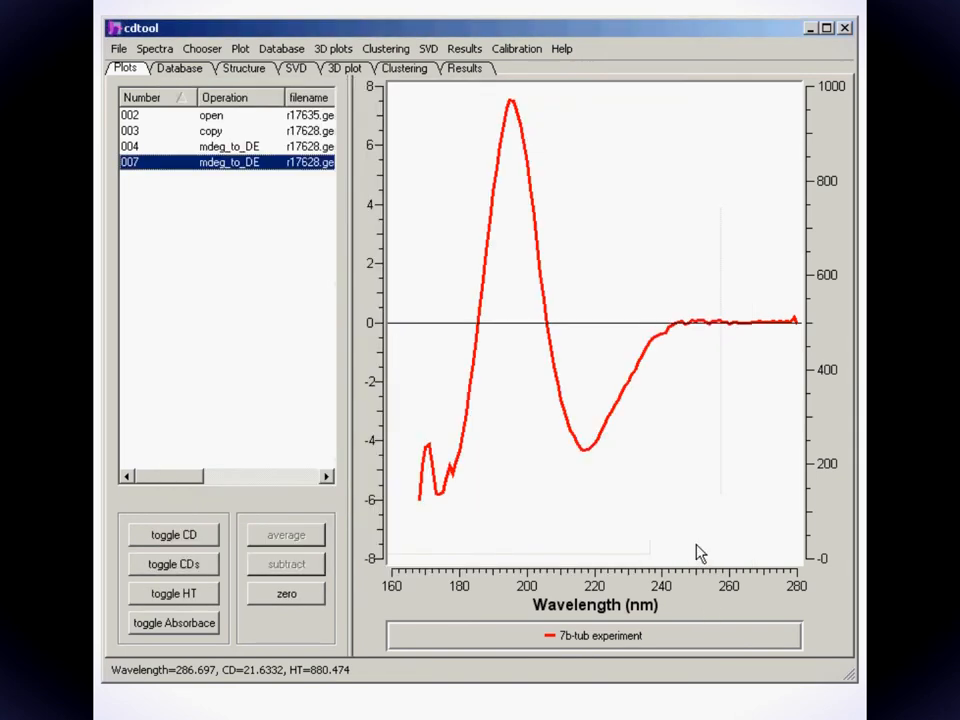
click(213, 133)
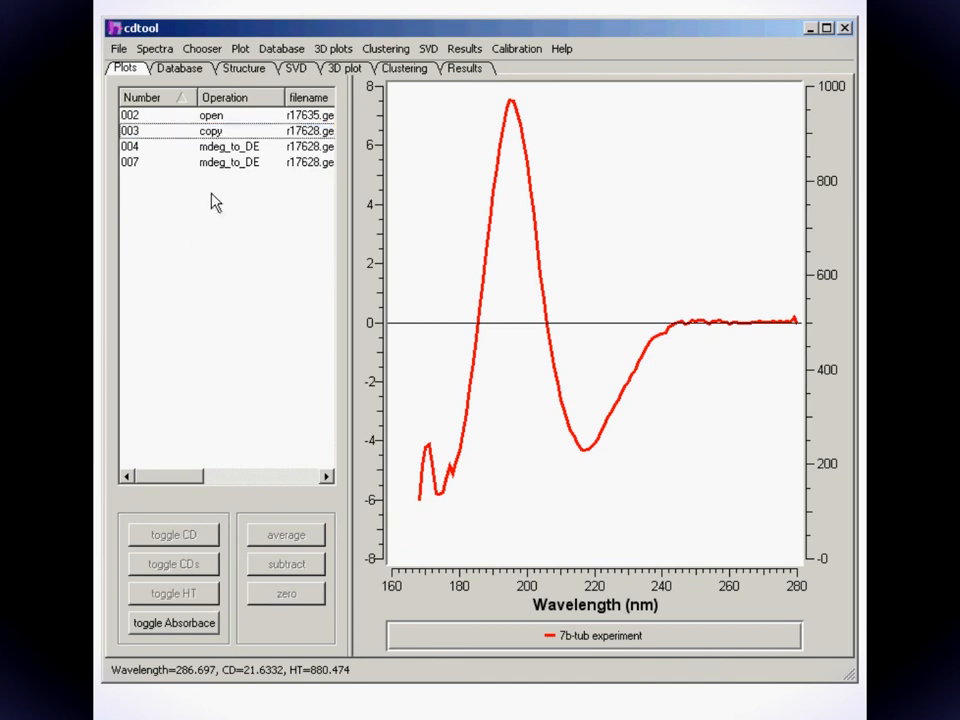
Save the delta-epsilon 7b-tub spectrum to a file
click(117, 48)
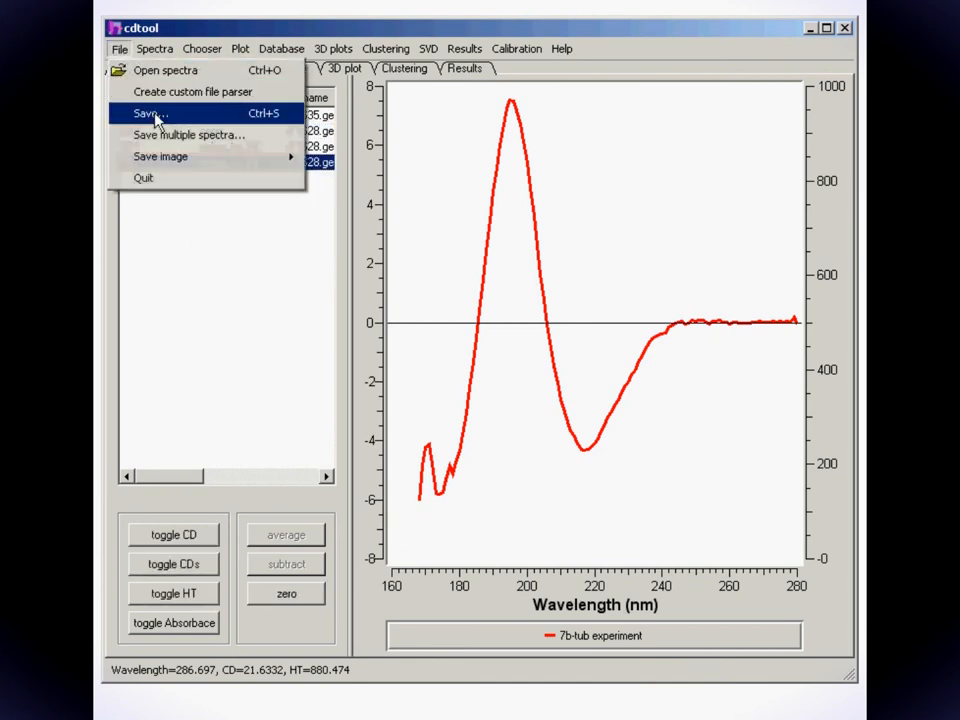
click(147, 113)
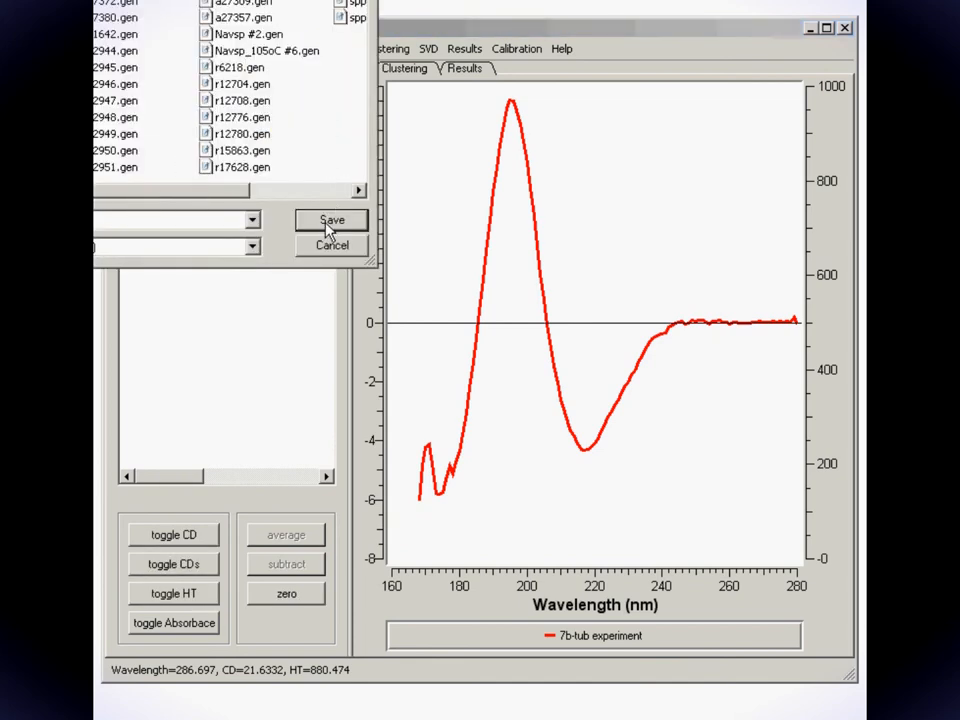
click(331, 220)
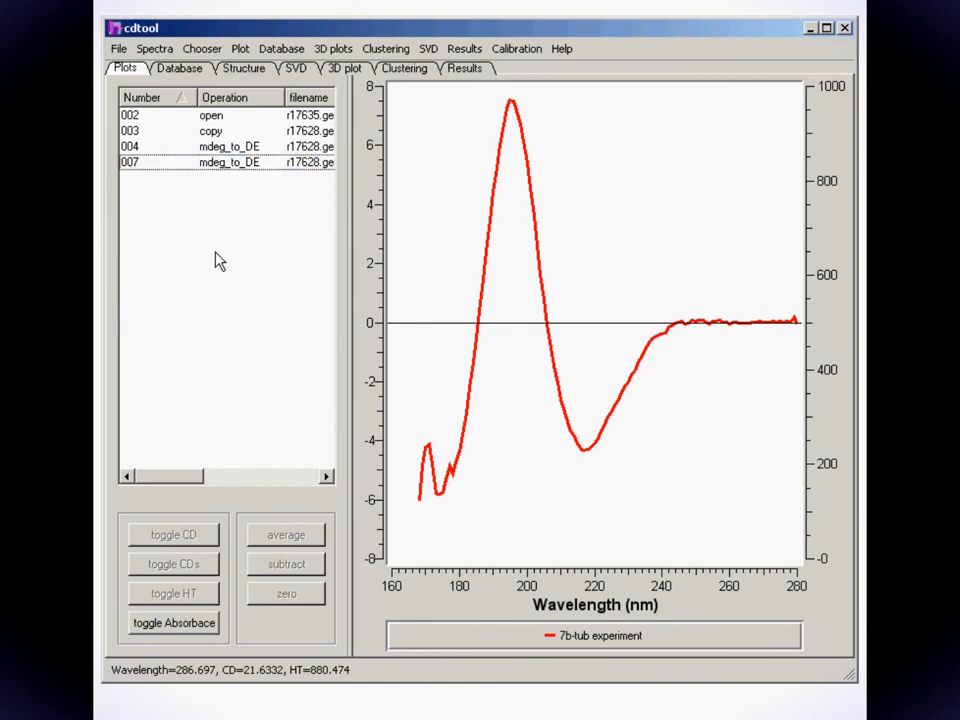
Rescale the converted spectrum using a millidegree-to-delta-epsilon value of 3298.2
click(155, 48)
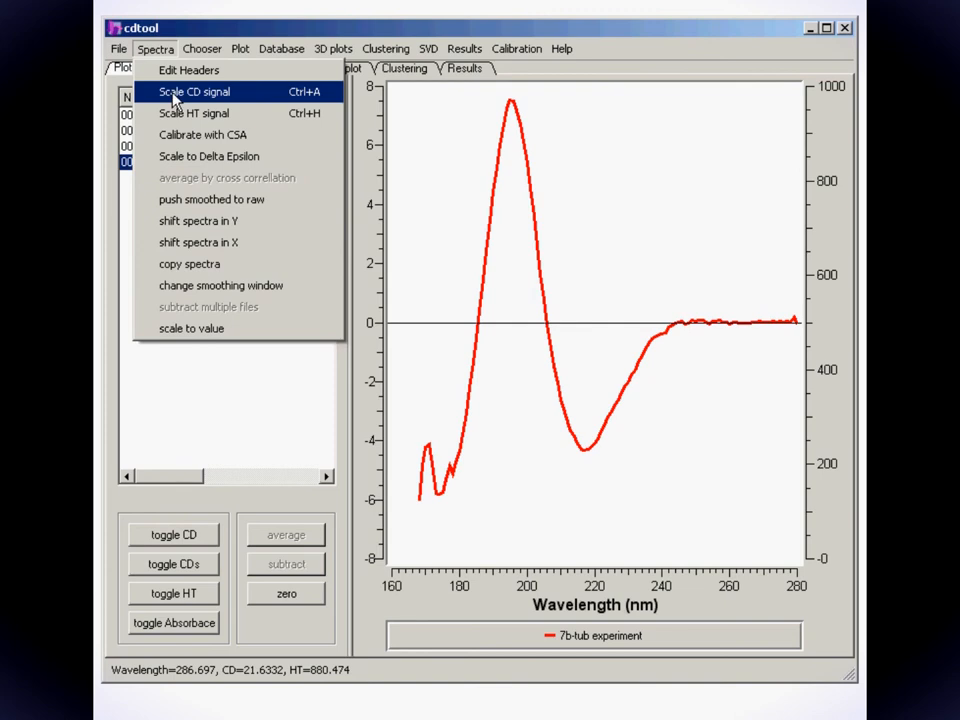
click(192, 91)
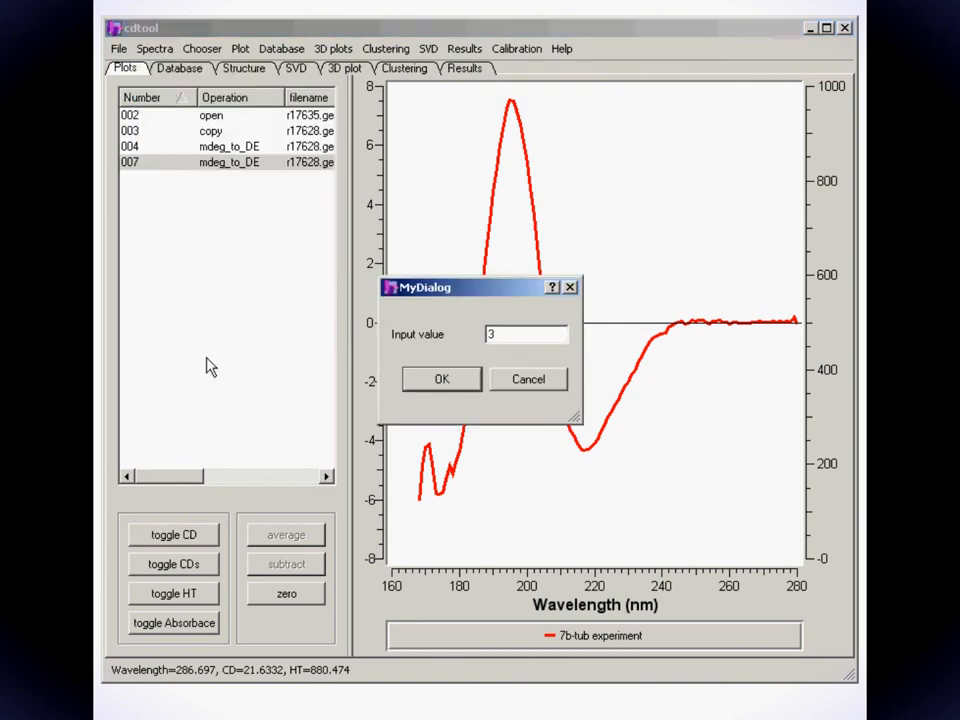
text(3298.2)
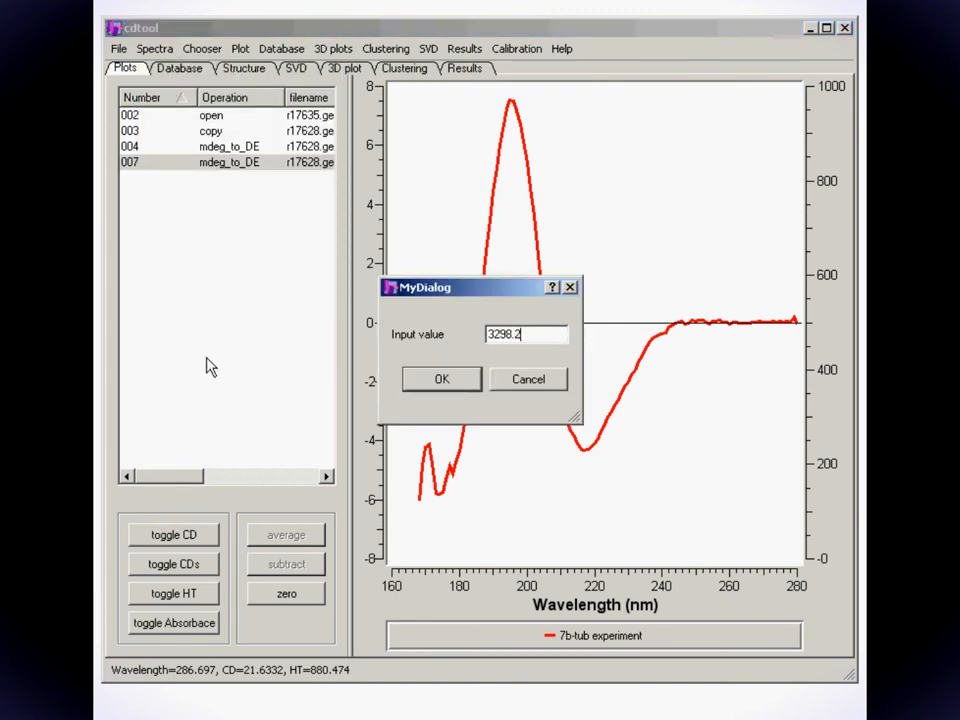
click(441, 379)
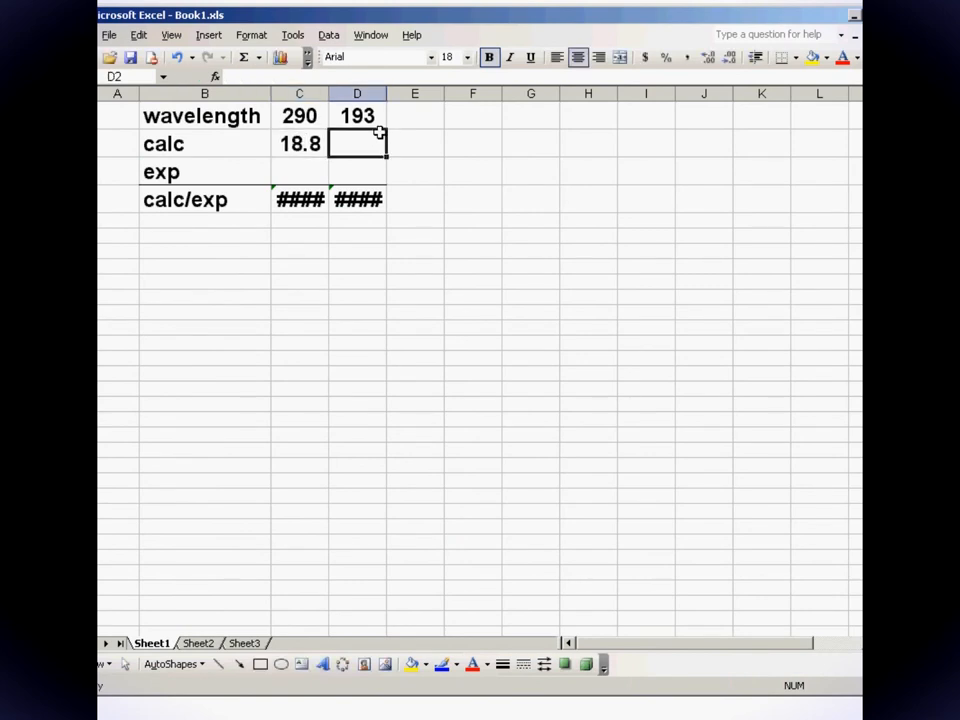
Enter calc 37.6 (D2), exp 20.4 (C3) and 39.3 (D3) in the ratio table
text(37.6)
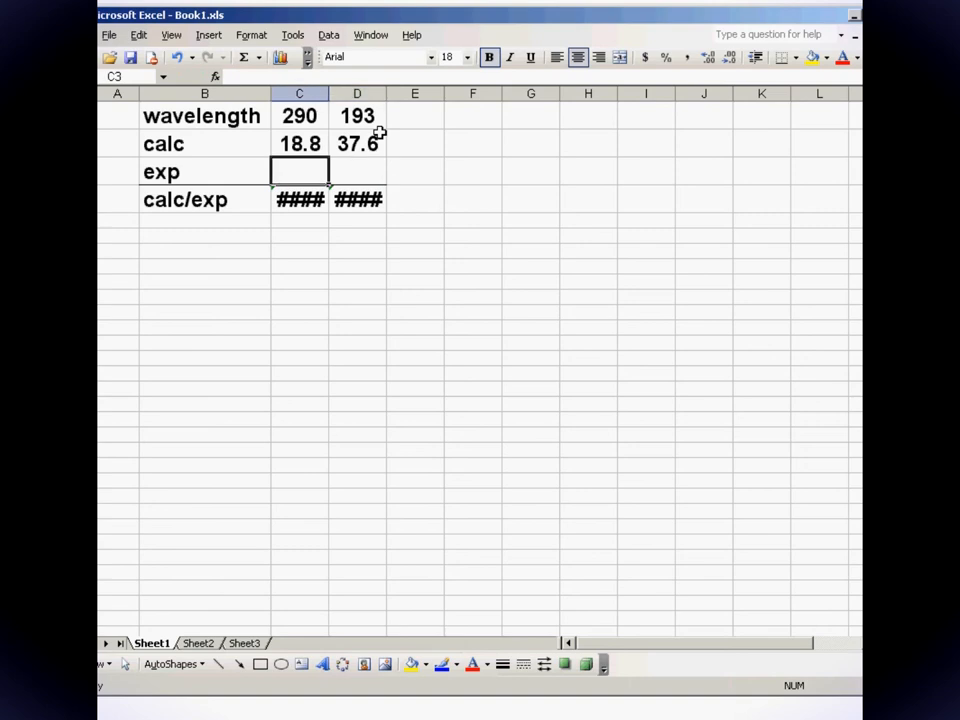
text(20.4)
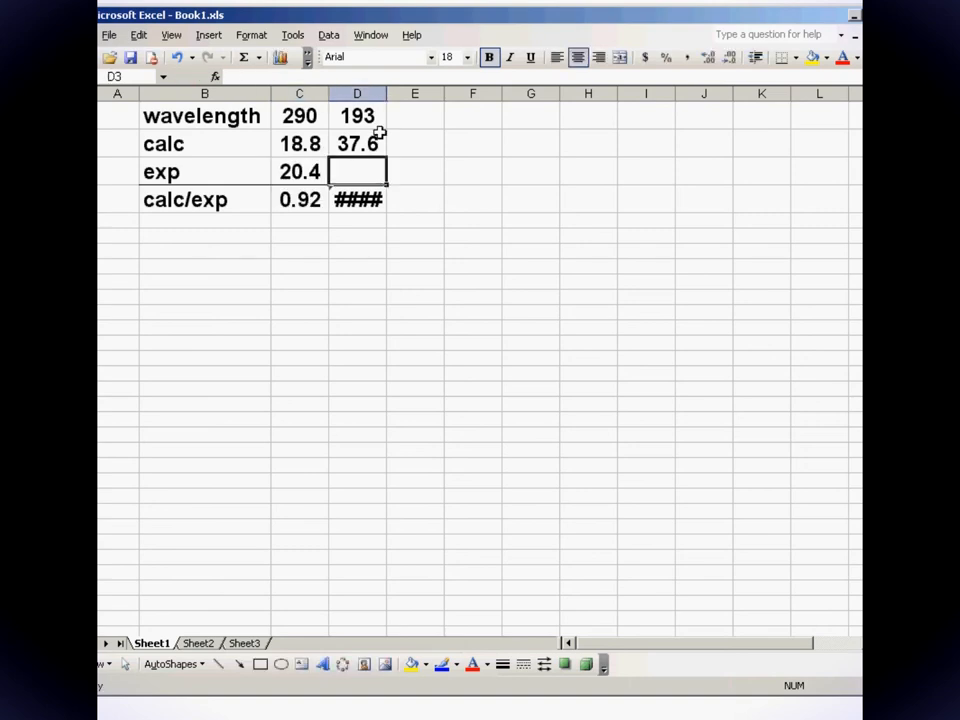
text(39.)
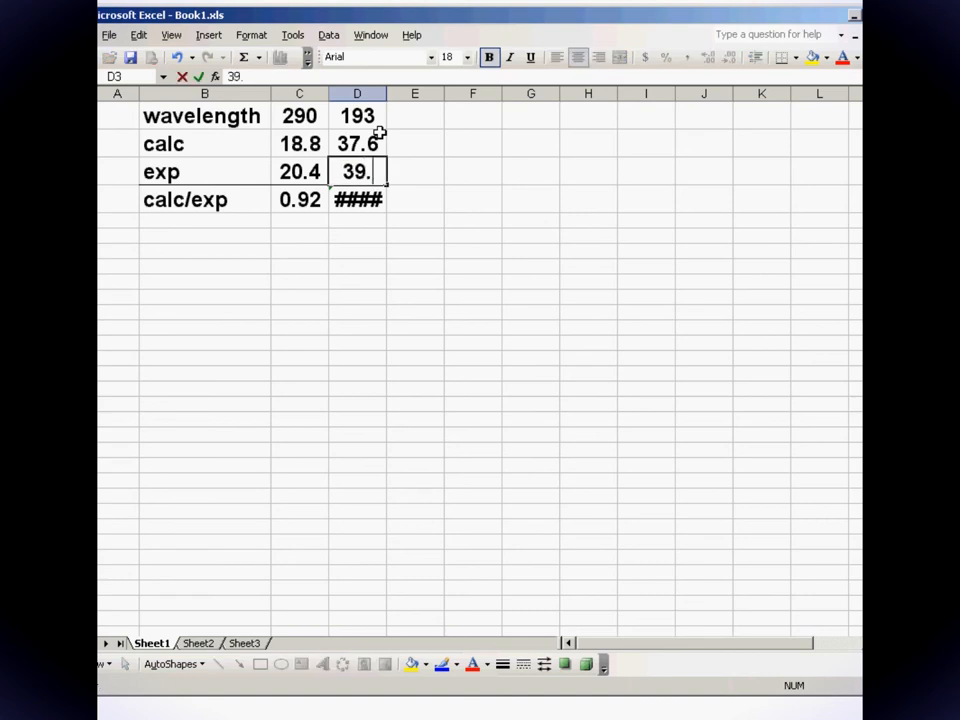
text(3)
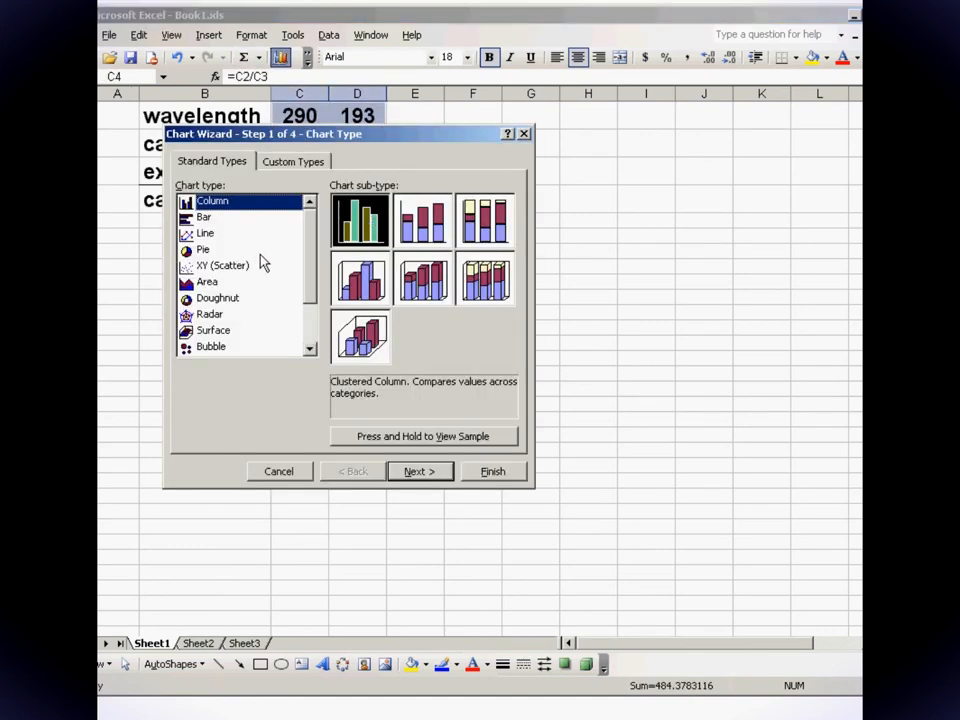
Create an XY scatter chart of calc/exp with a trendline displaying its equation
click(222, 265)
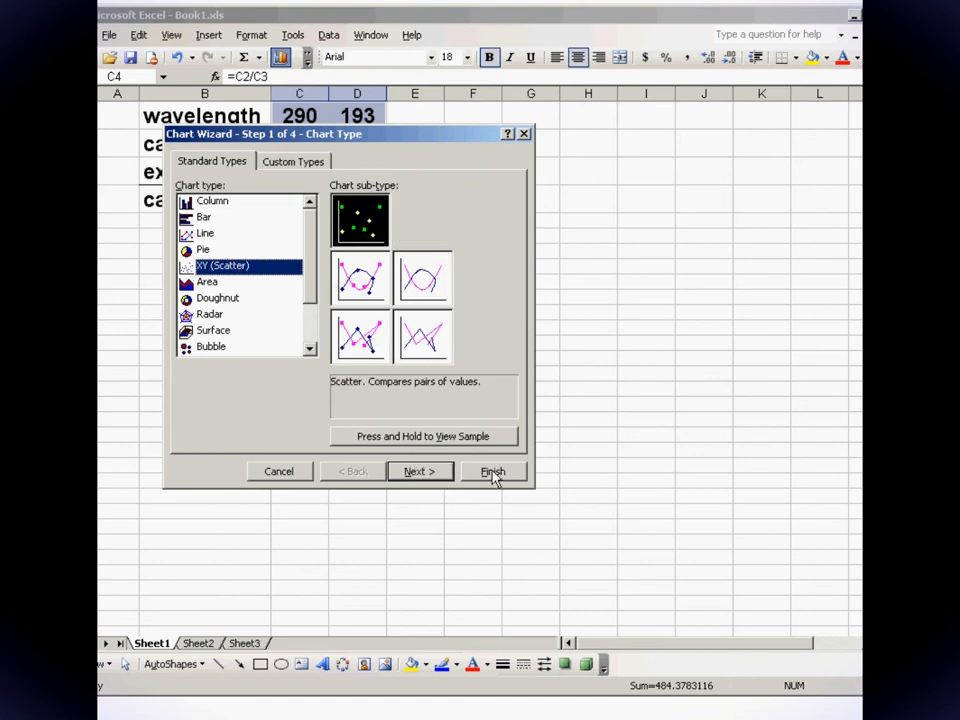
click(493, 471)
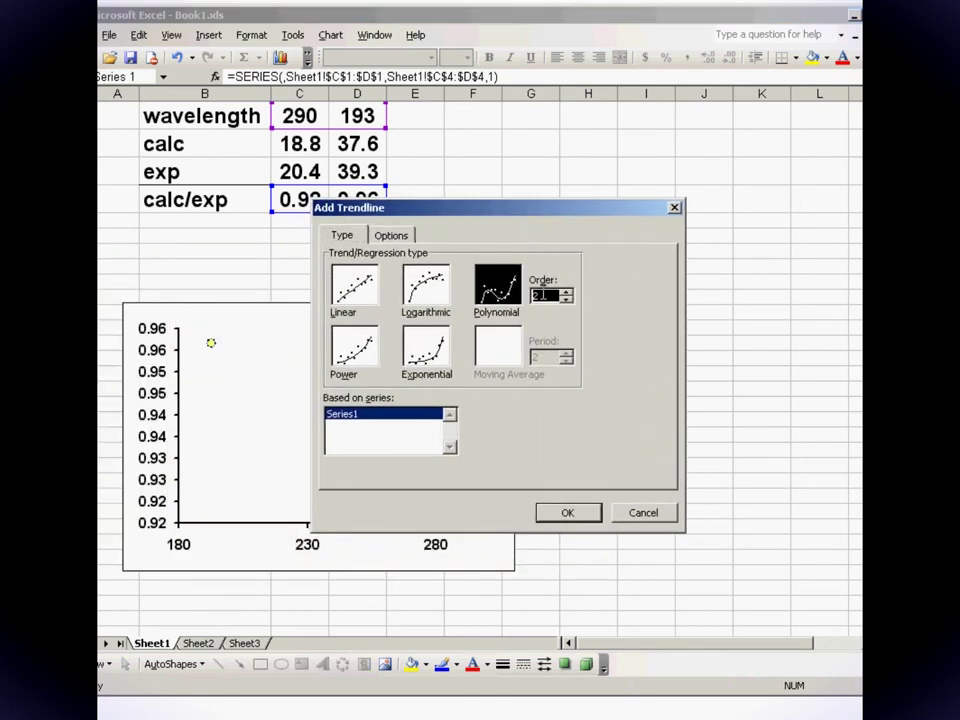
click(391, 234)
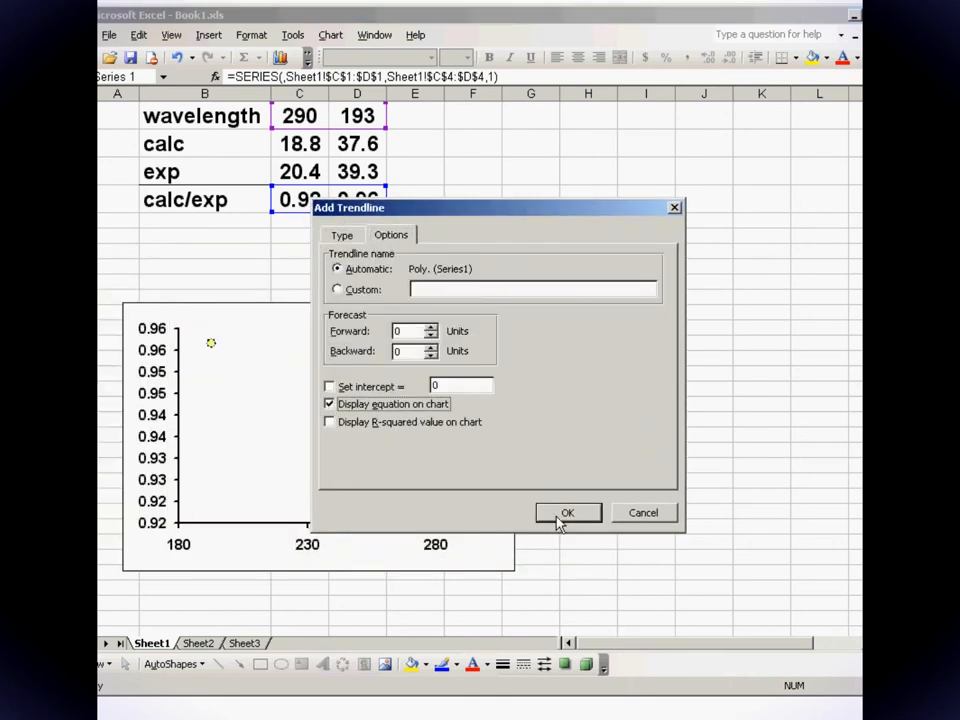
click(567, 512)
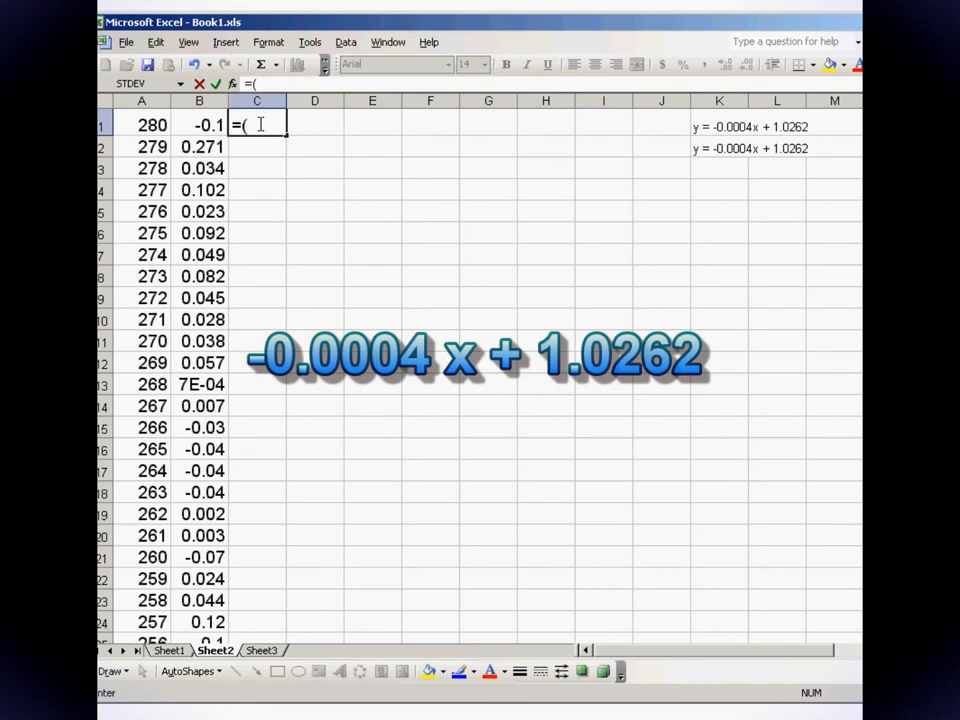
Enter =(-0.0004*A1)+1.0262 in Sheet2 C1 and fill it down column C
text(-0.0004*A)
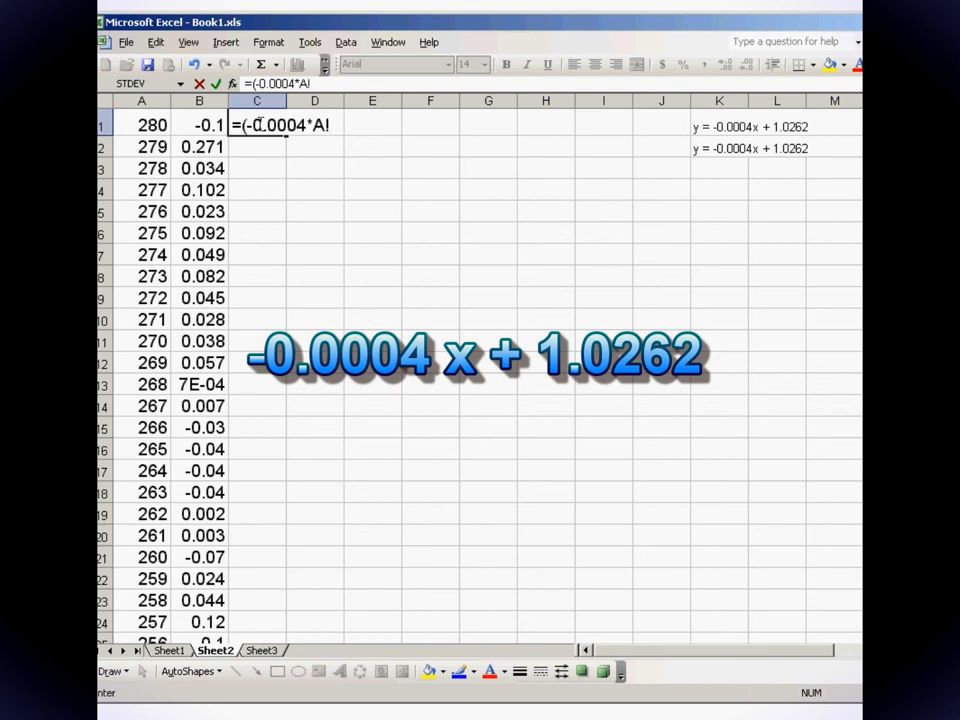
text(1))
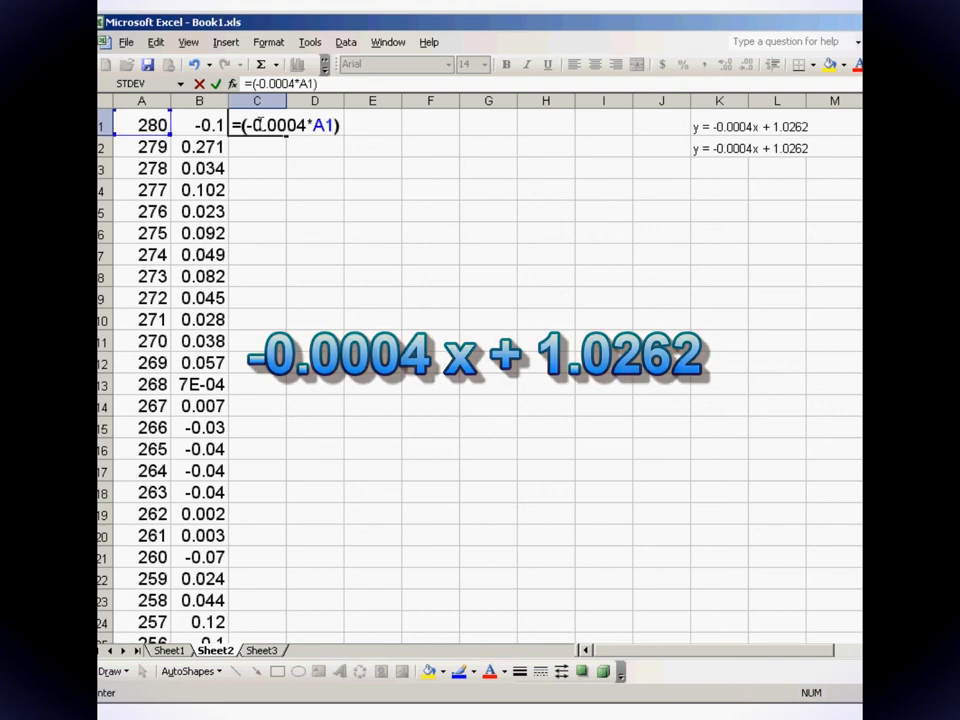
text(+)
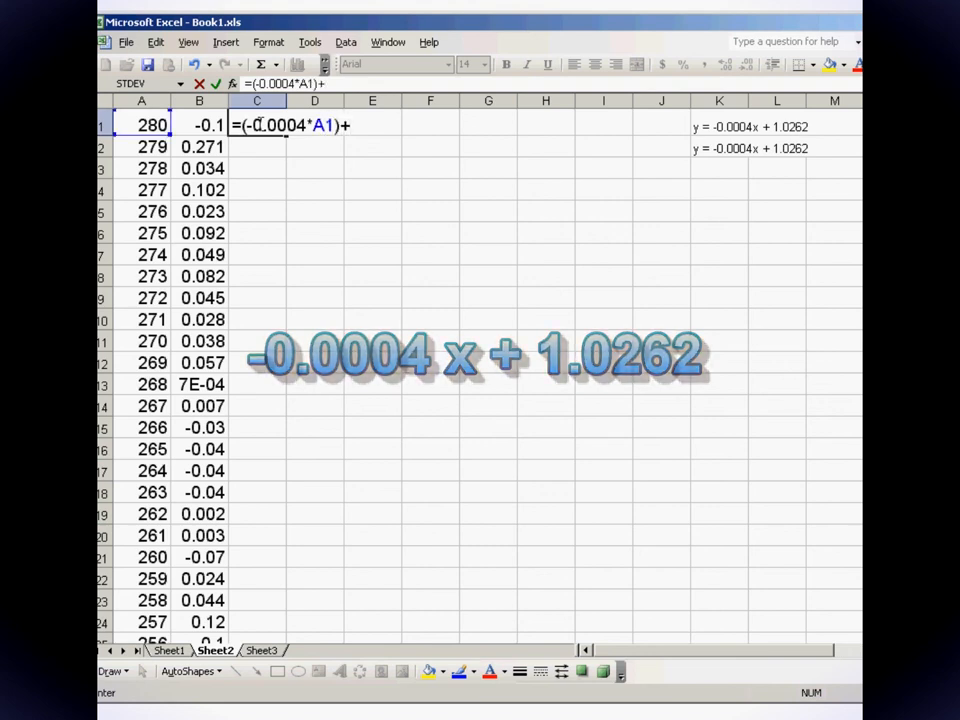
text(1.0)
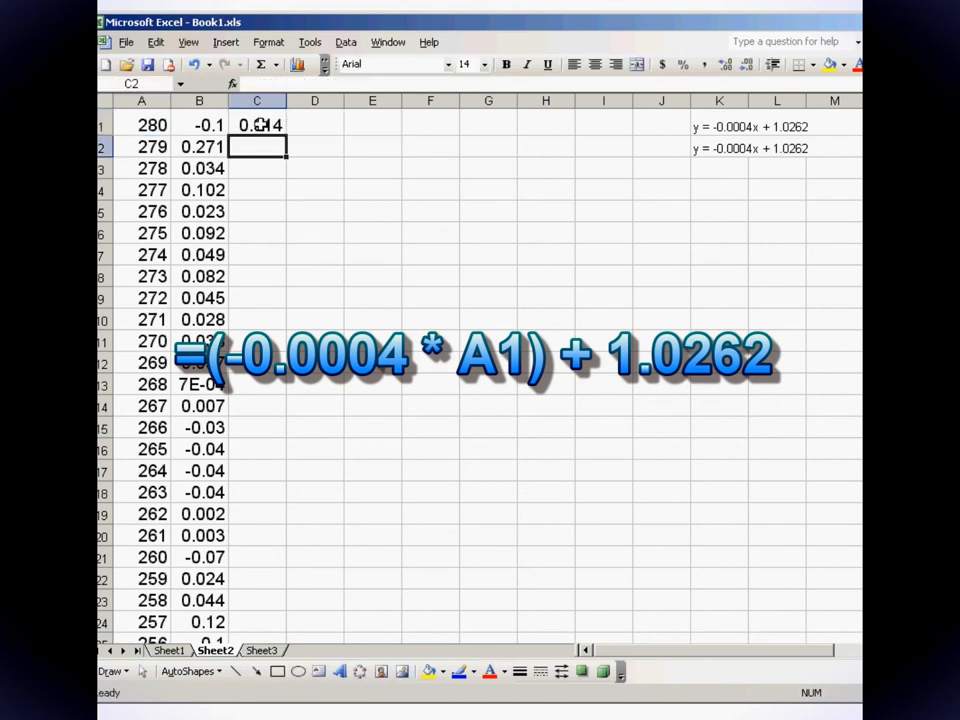
click(258, 124)
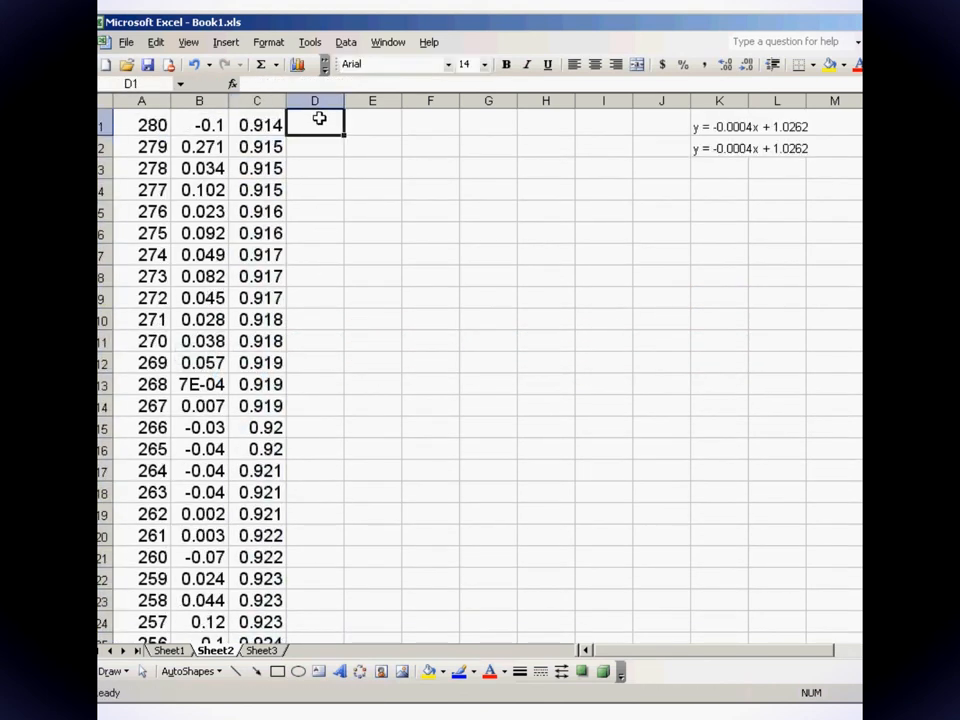
Enter =B1*C1 in D1, fill down, and chart corrected values with a custom chart type
text(=B)
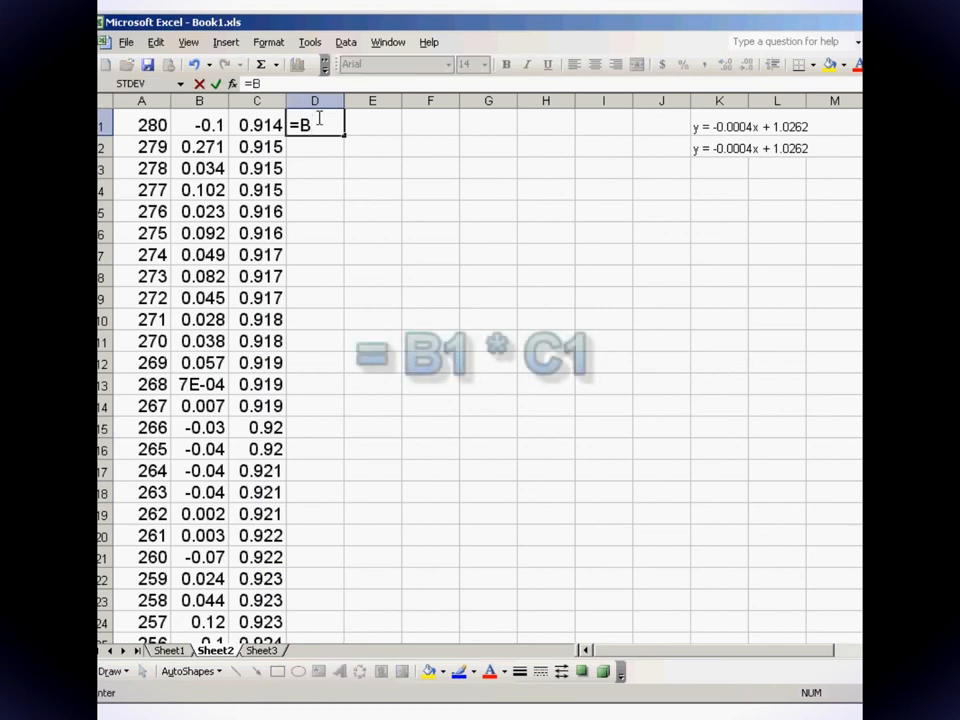
text(1*)
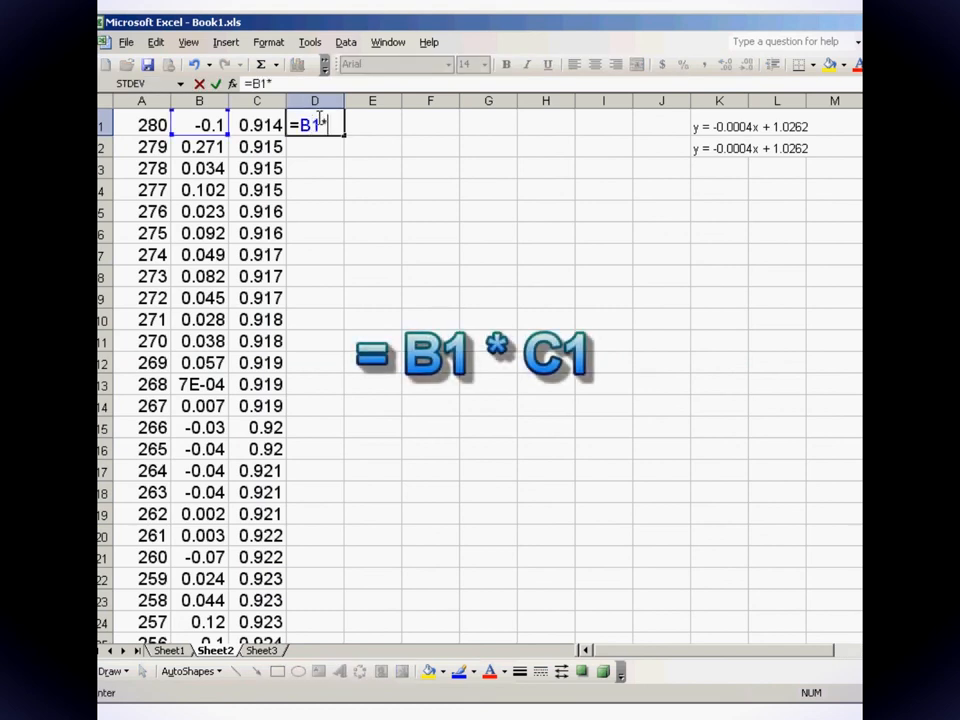
text(*C1)
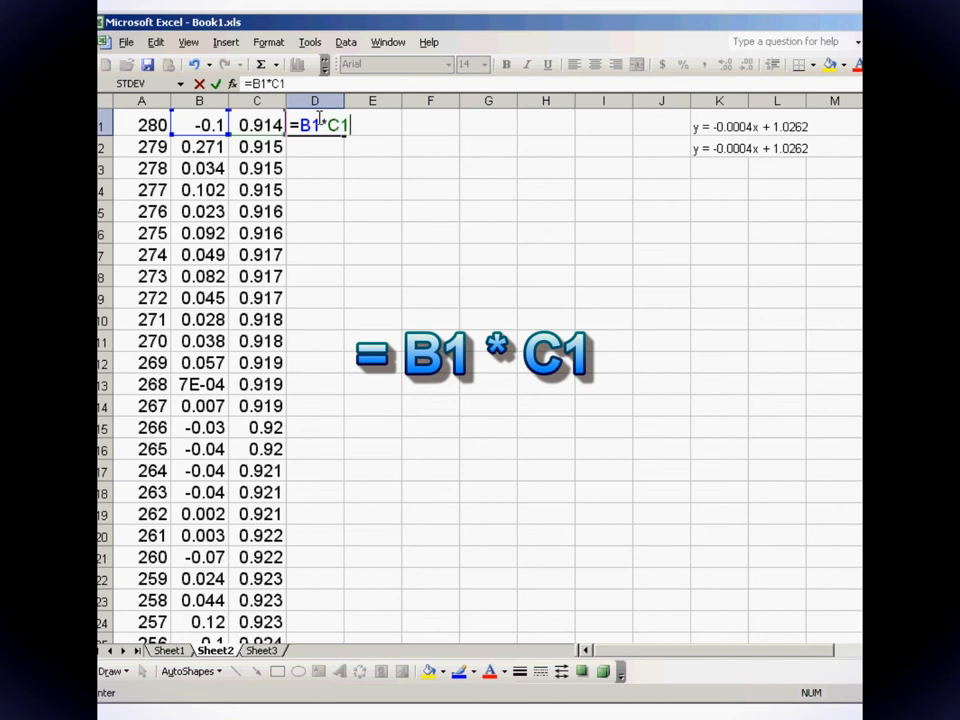
key(Enter)
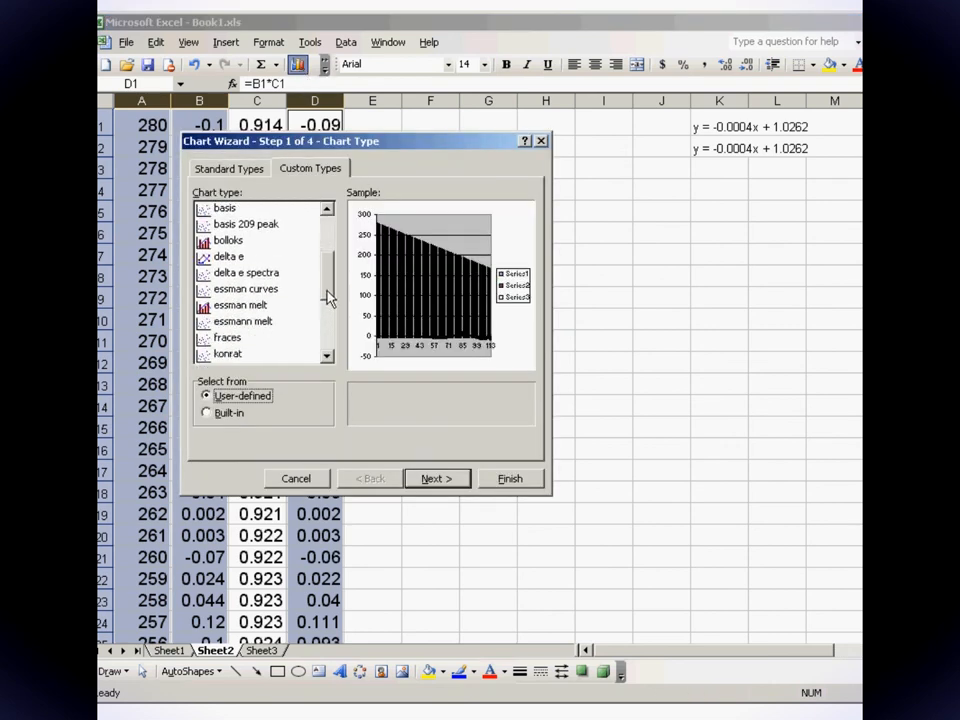
click(245, 272)
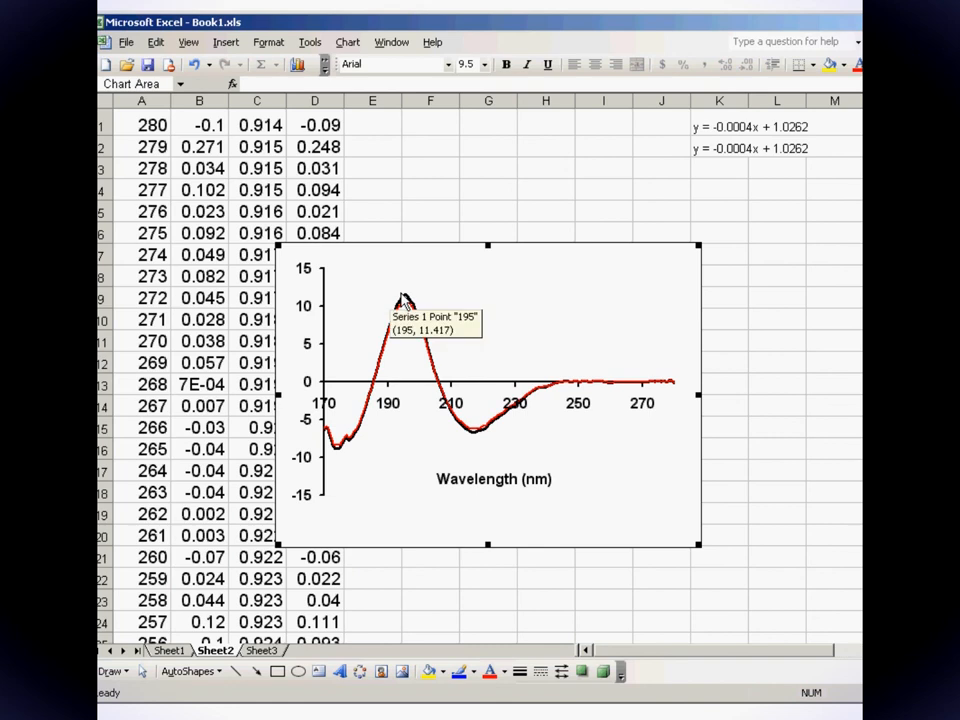
mouse_move(372, 139)
text(=()
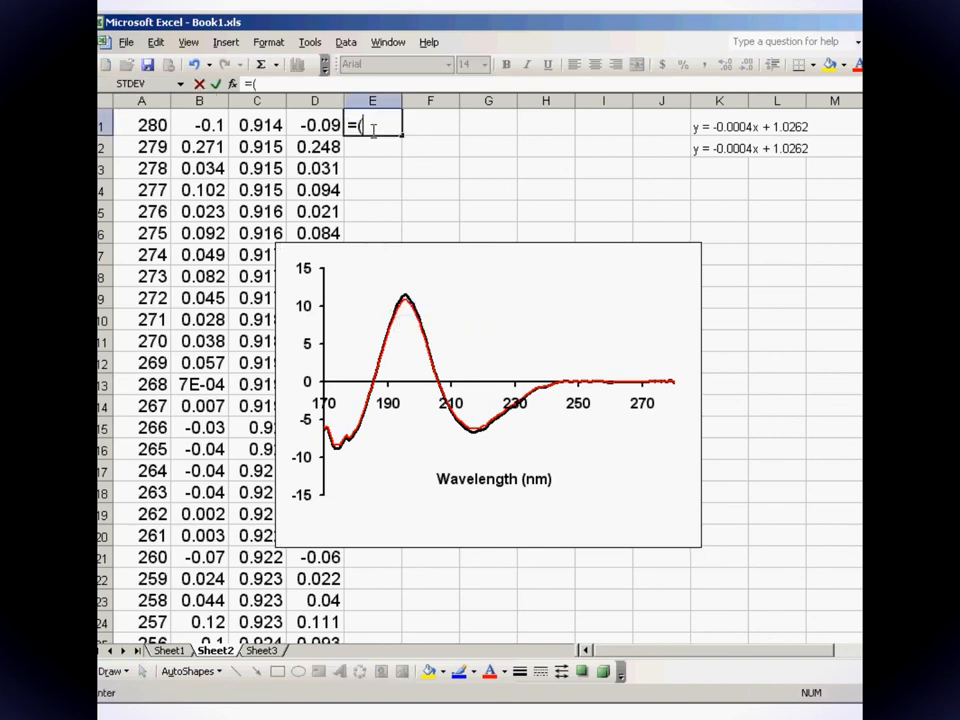
Enter =(D1*111.7)/(7.8*32982*0.00063) in column E to compute delta epsilon values
text(D1*)
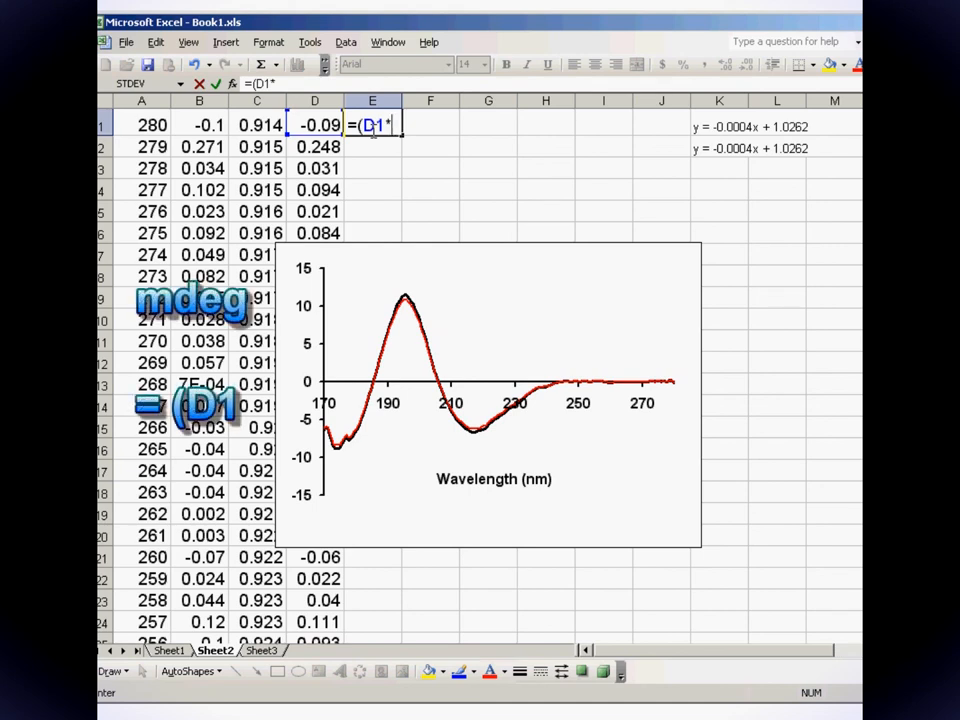
text(111.)
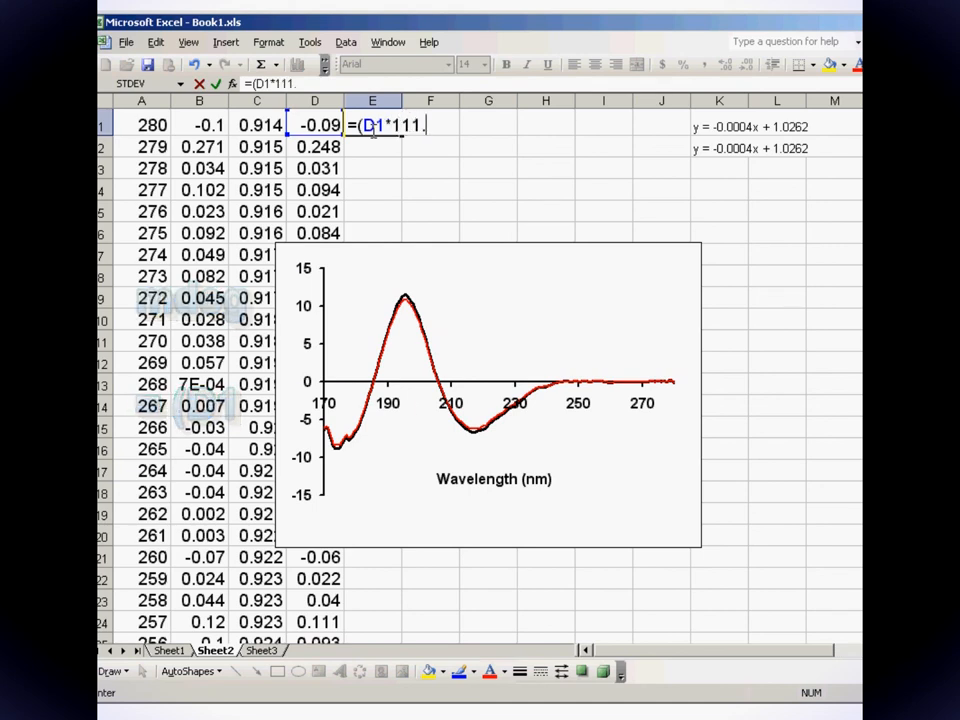
text(7)/)
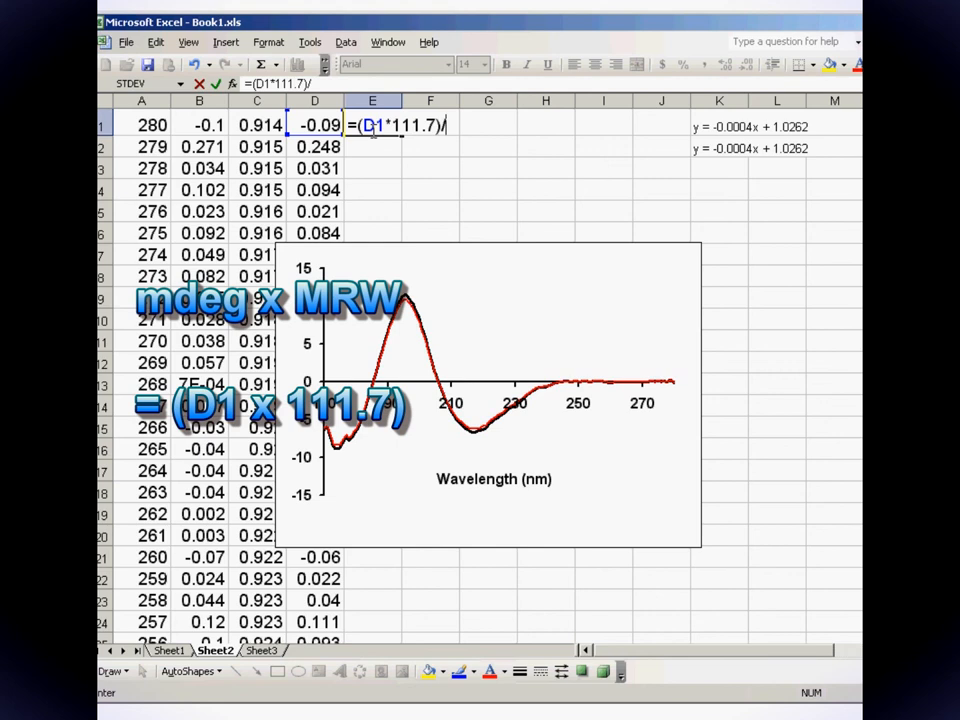
text(/(7.8*32982*0)
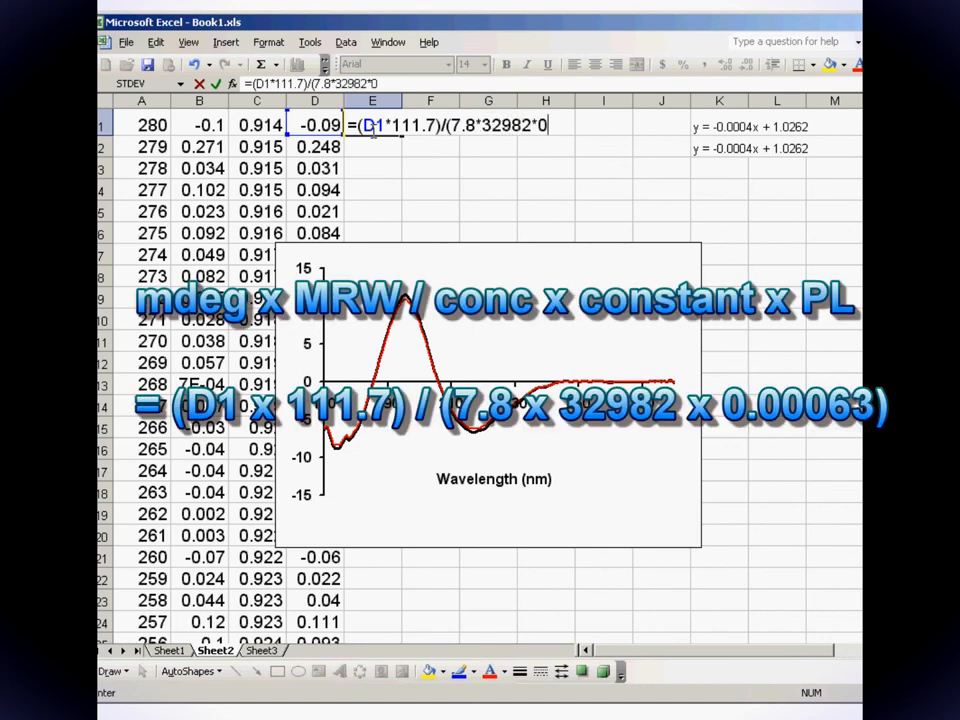
text(.000)
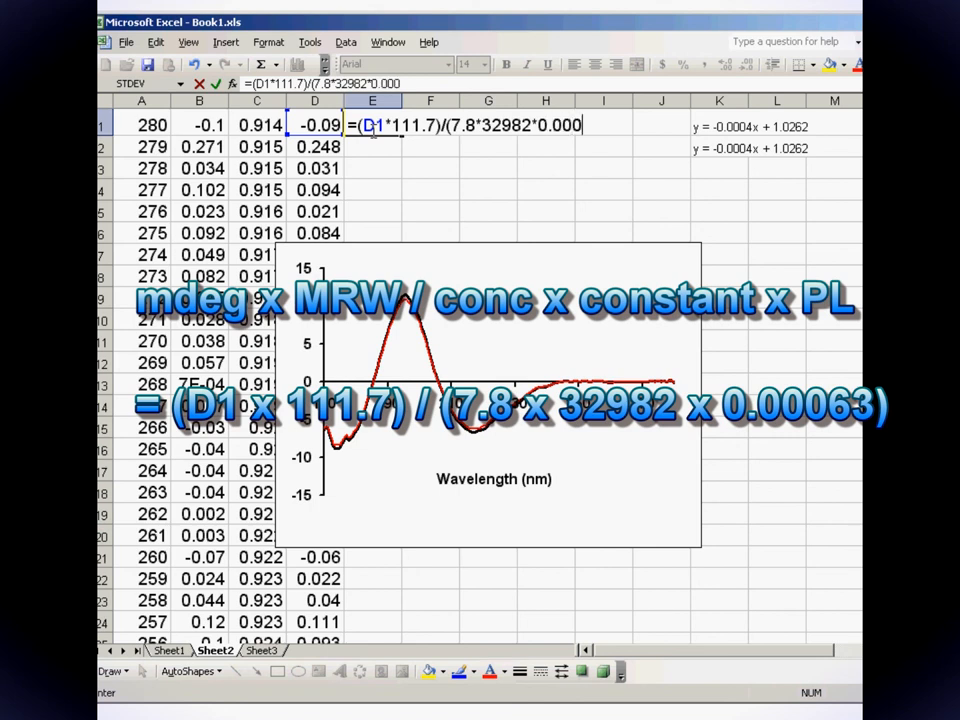
text(63)
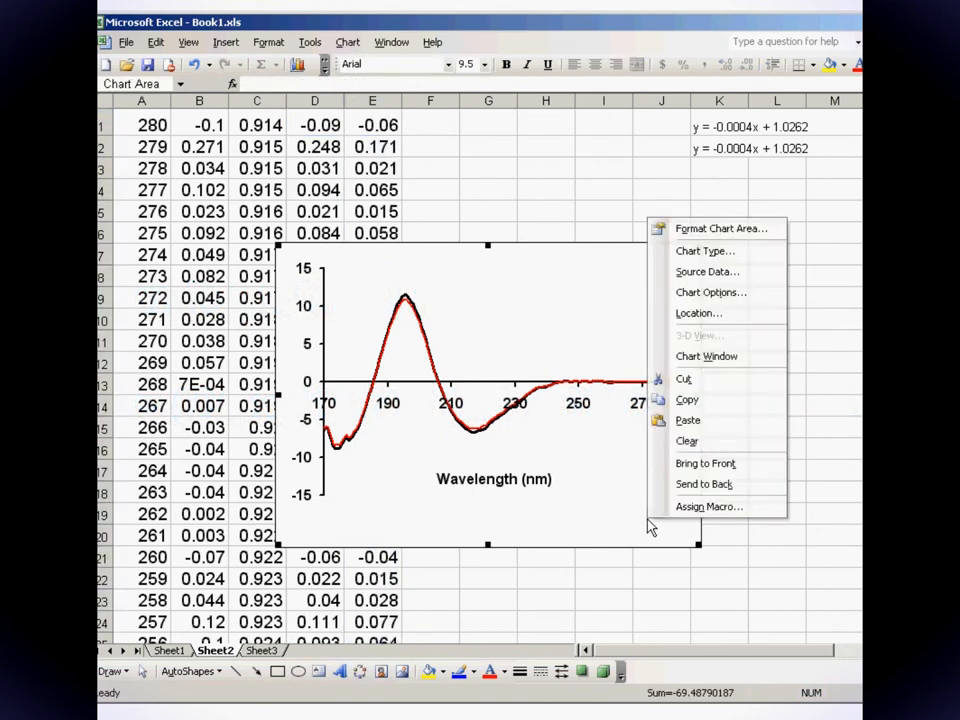
Add the column E delta epsilon values as a third series on the chart
click(707, 271)
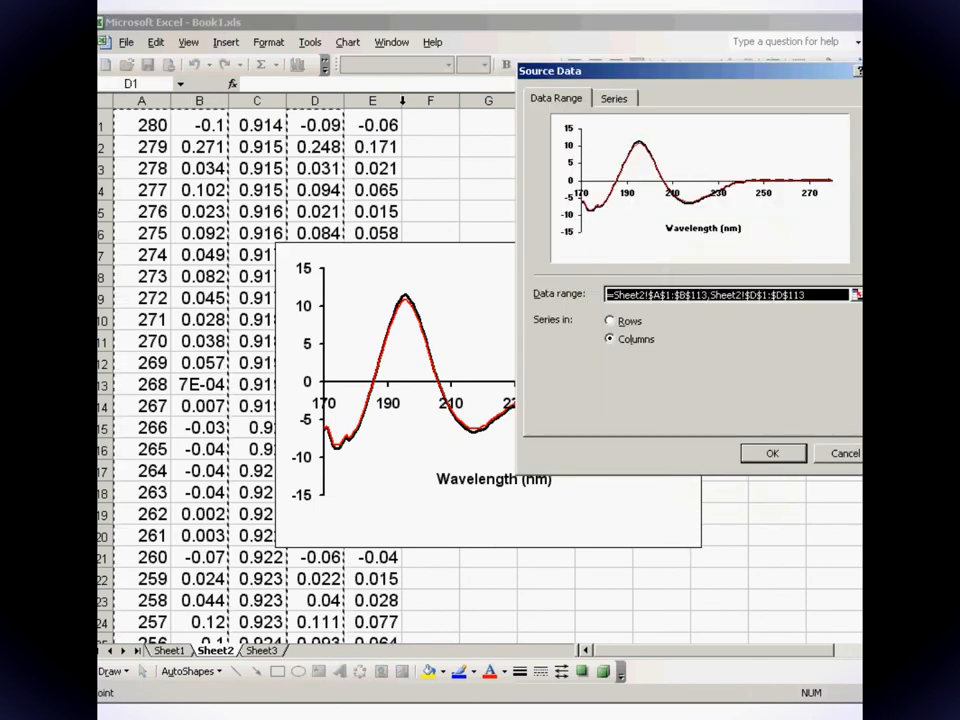
click(773, 453)
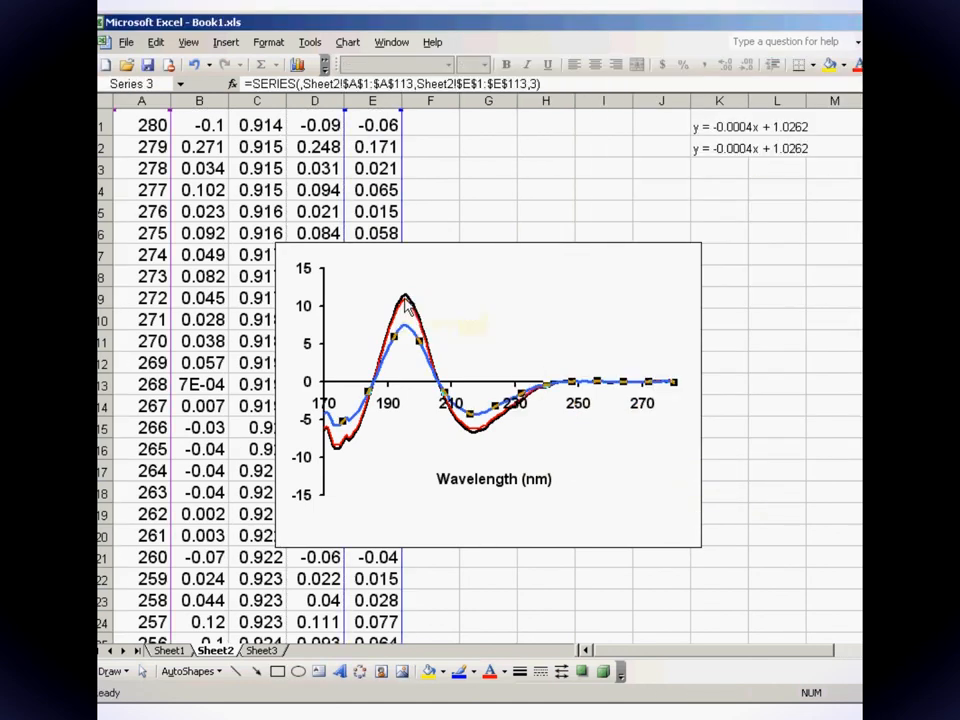
mouse_move(398, 335)
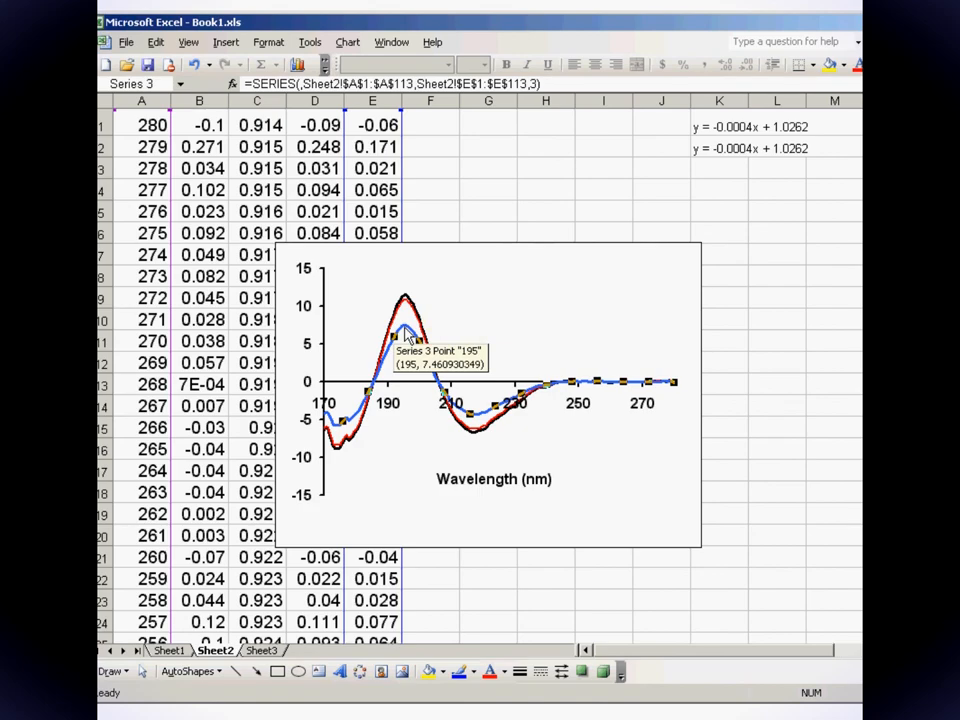